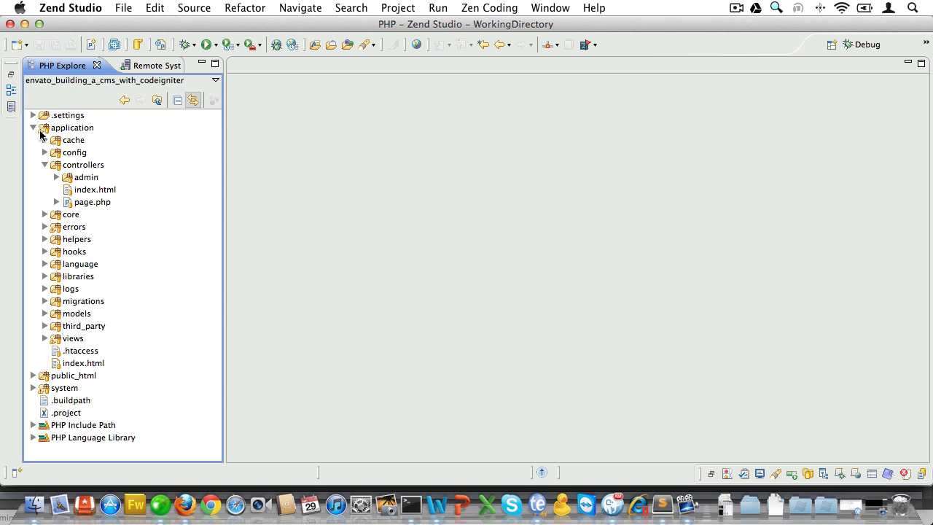
Refresh the application tree and open the controllers/admin folder's actions to add user.php
{"action": "left_click", "coordinate": [33, 127]}
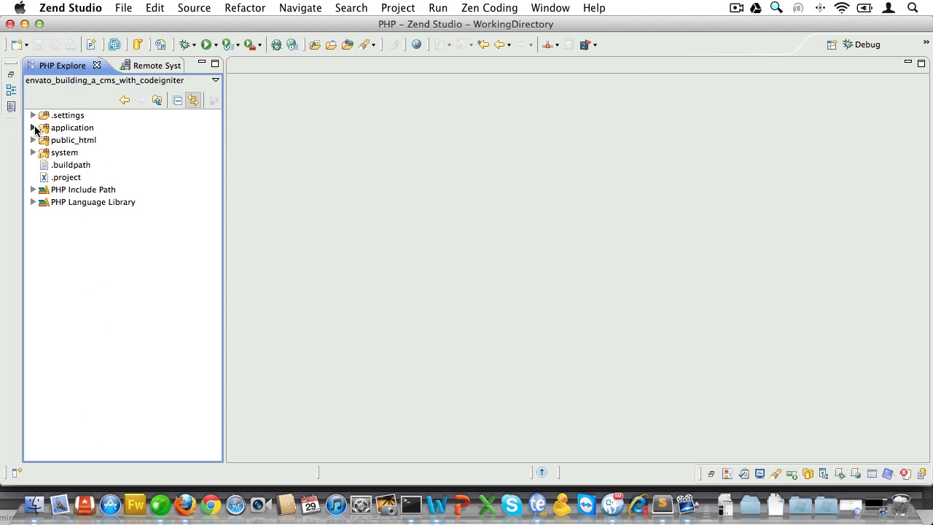
{"action": "left_click", "coordinate": [34, 128]}
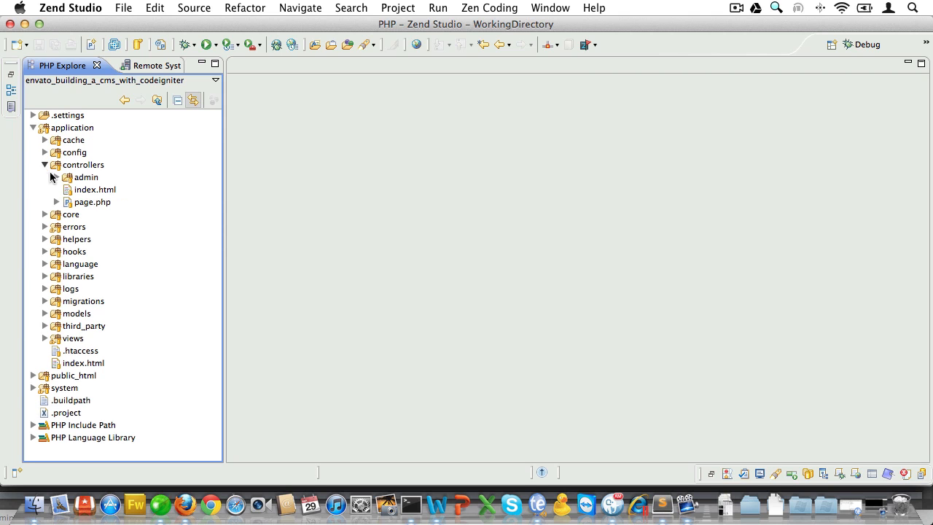
{"action": "right_click", "coordinate": [86, 177]}
{"action": "type", "text": "Admin_"}
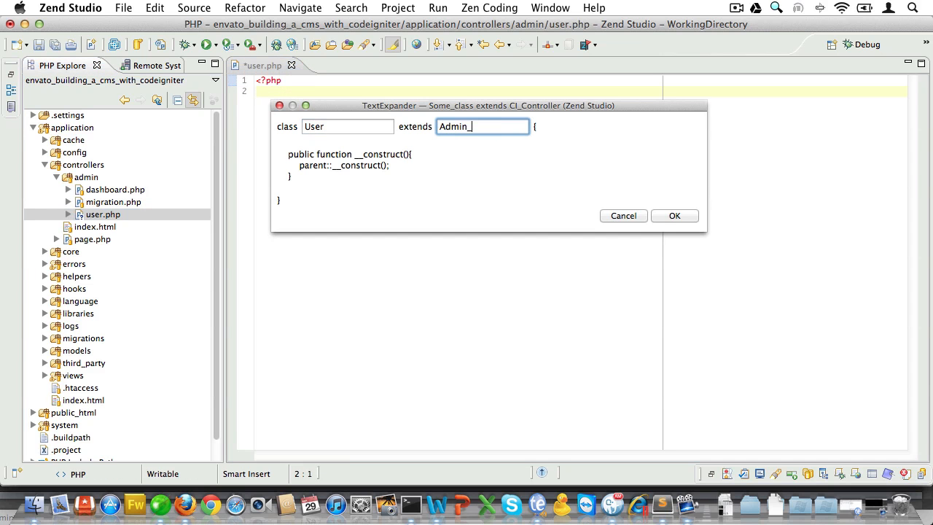
Confirm the User snippet and add login() setting subview to 'admin/user/login' and loading the view
{"action": "left_click", "coordinate": [674, 215]}
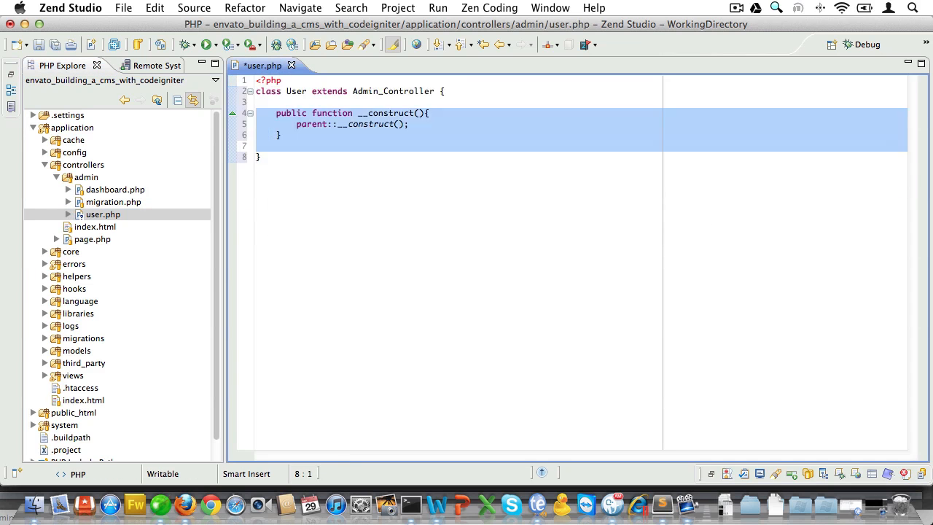
{"action": "type", "text": "public function login(){"}
{"action": "type", "text": "$this->data['subview'] = ;"}
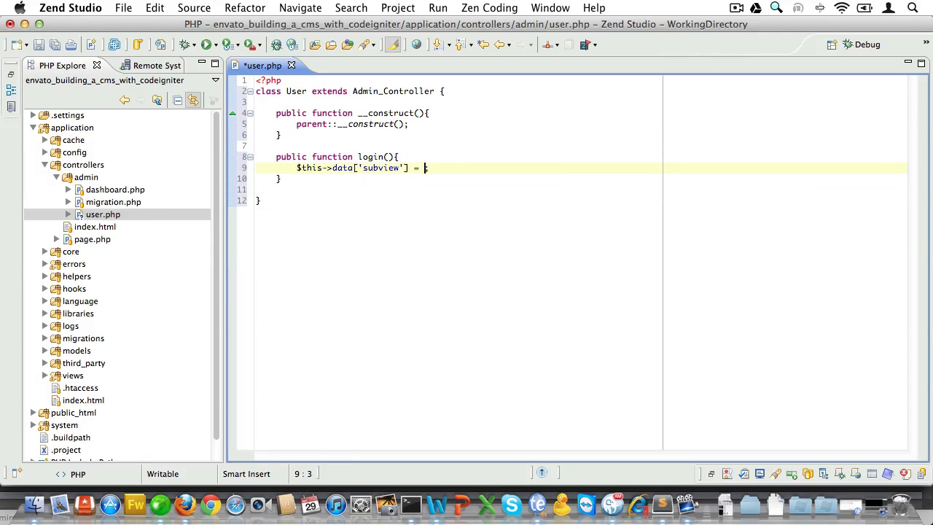
{"action": "type", "text": "'admin/user/login';"}
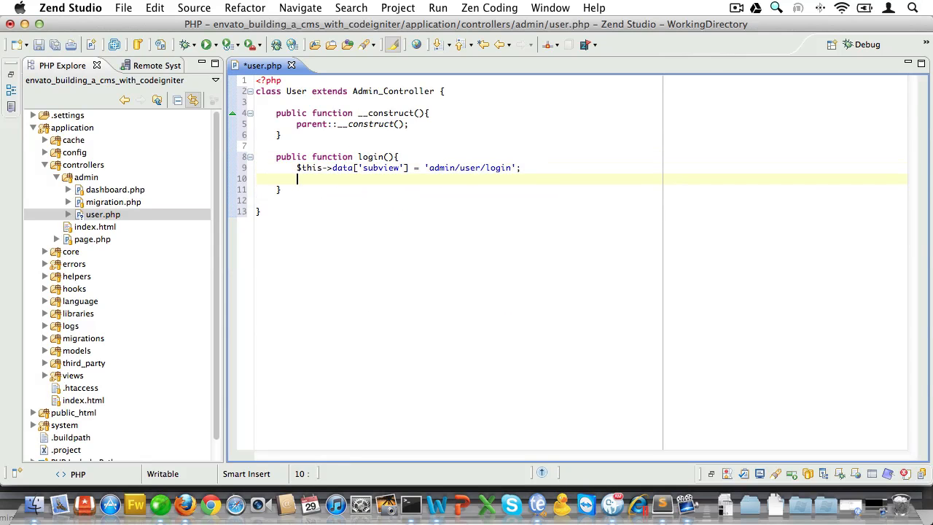
{"action": "type", "text": "$this->load->view();"}
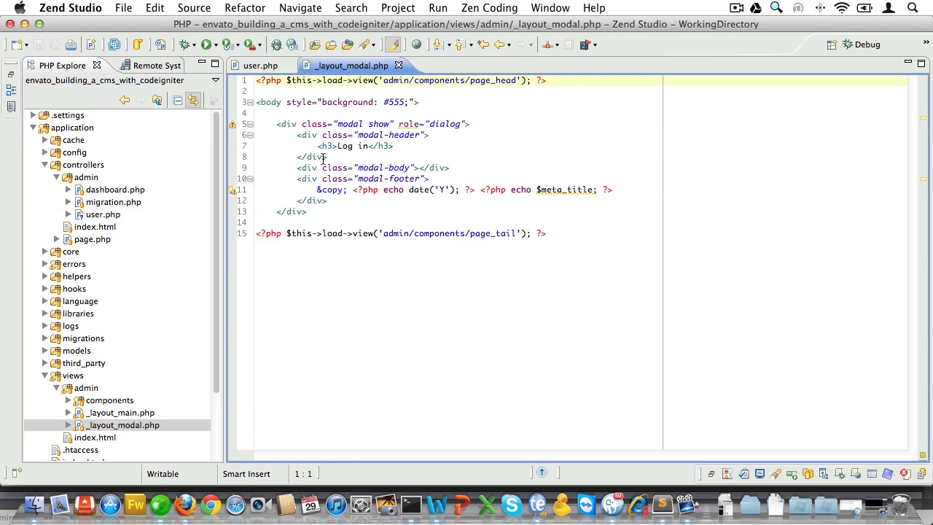
Replace _layout_modal.php's header and body divs with $this->load->view($subview) plus comment, and save
{"action": "left_click_drag", "start_coordinate": [297, 135], "coordinate": [328, 157]}
{"action": "type", "text": "<?php ?>"}
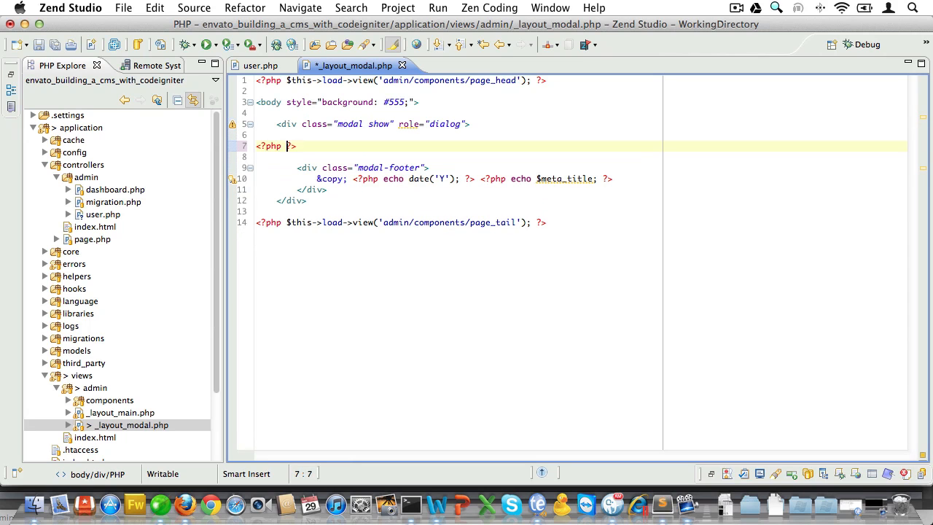
{"action": "type", "text": "$this->load->view($);"}
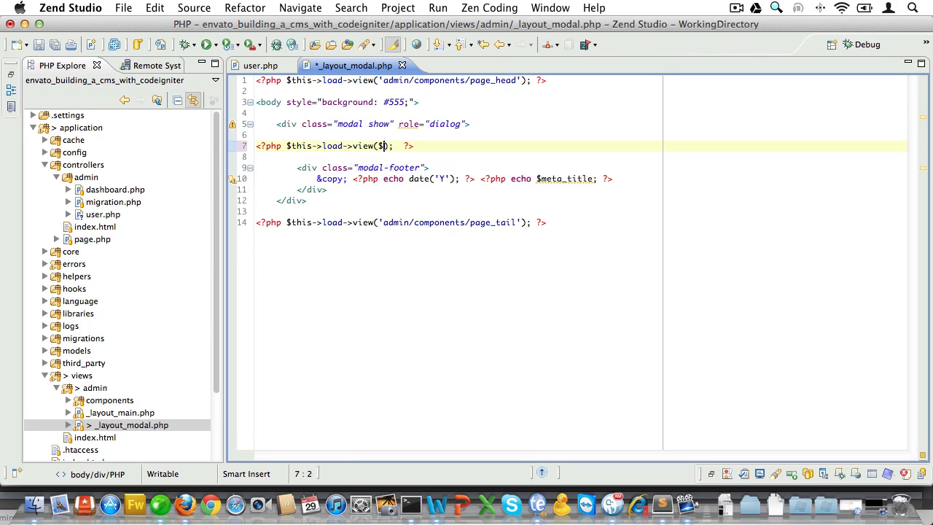
{"action": "type", "text": "subview"}
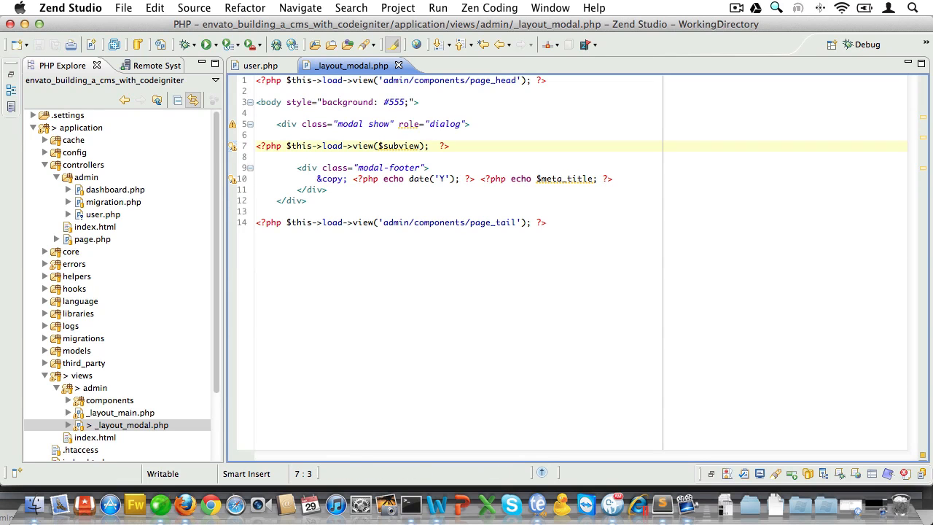
{"action": "type", "text": "// Subview is set in controller"}
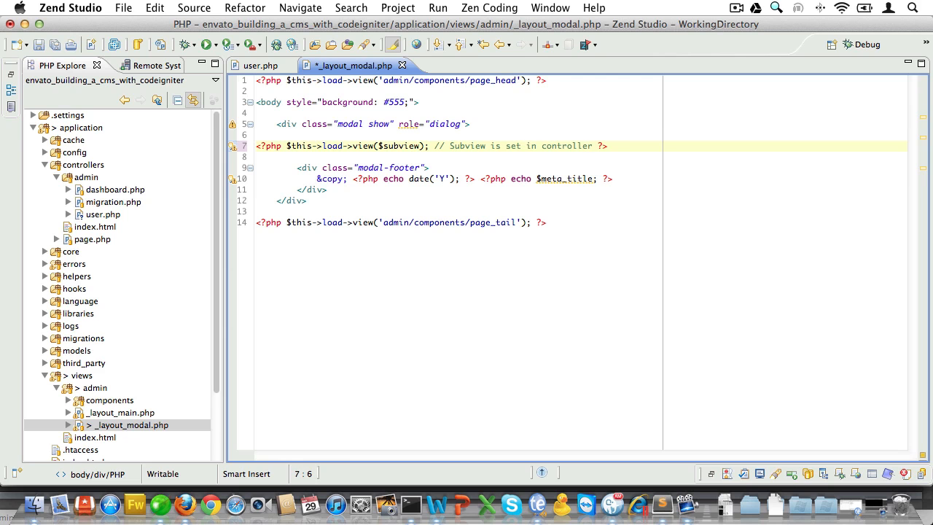
{"action": "key", "text": "cmd+s"}
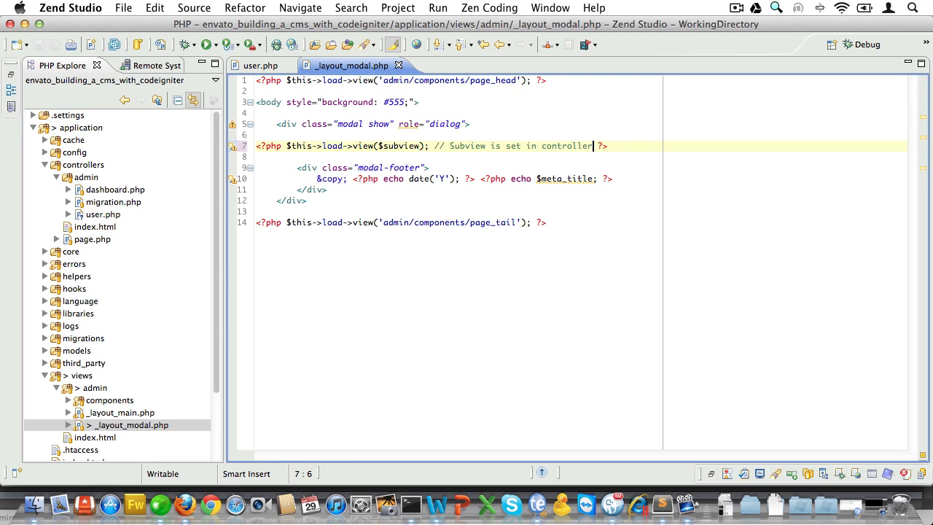
{"action": "double_click", "coordinate": [400, 146]}
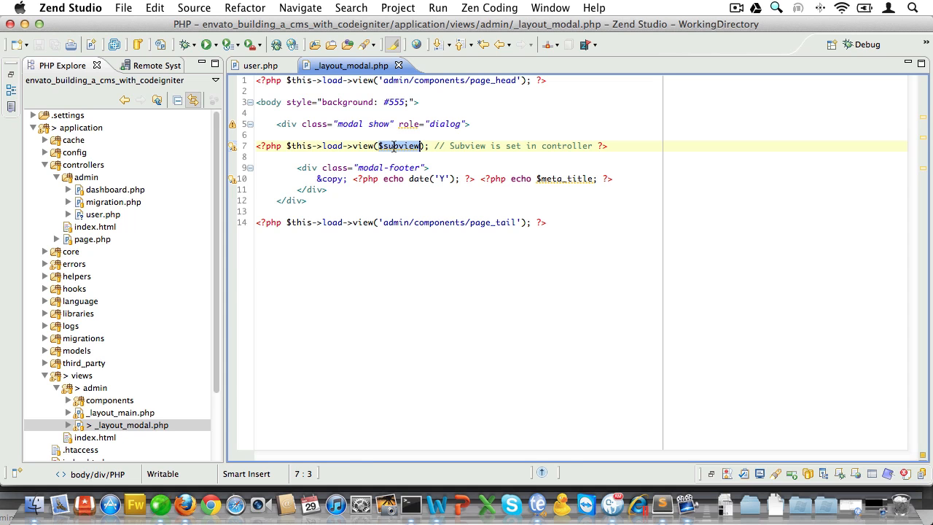
Create a 'user' folder in views/admin and add an empty login.php inside it
{"action": "right_click", "coordinate": [85, 387]}
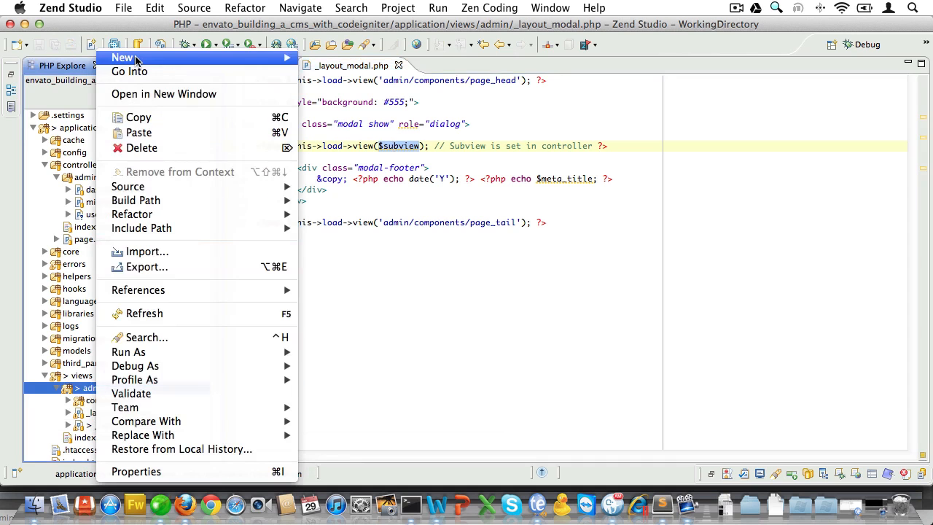
{"action": "type", "text": "use"}
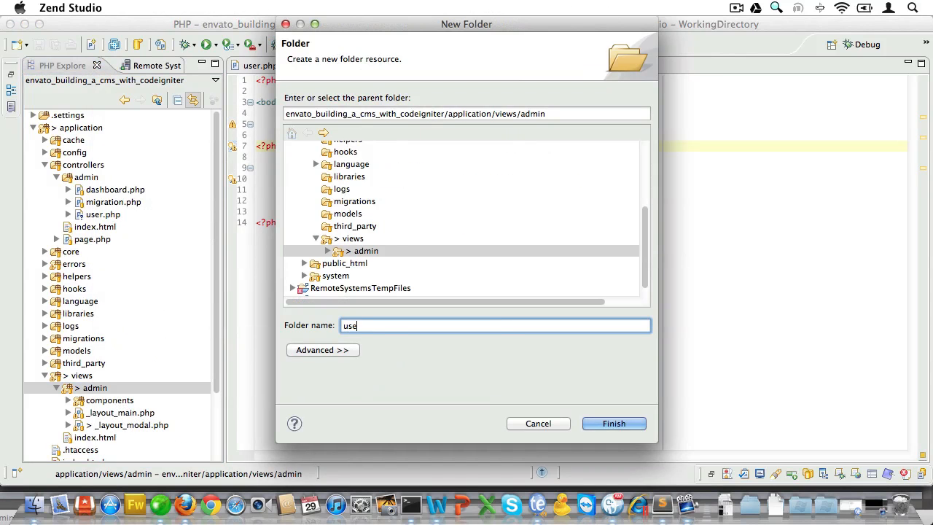
{"action": "left_click", "coordinate": [613, 423]}
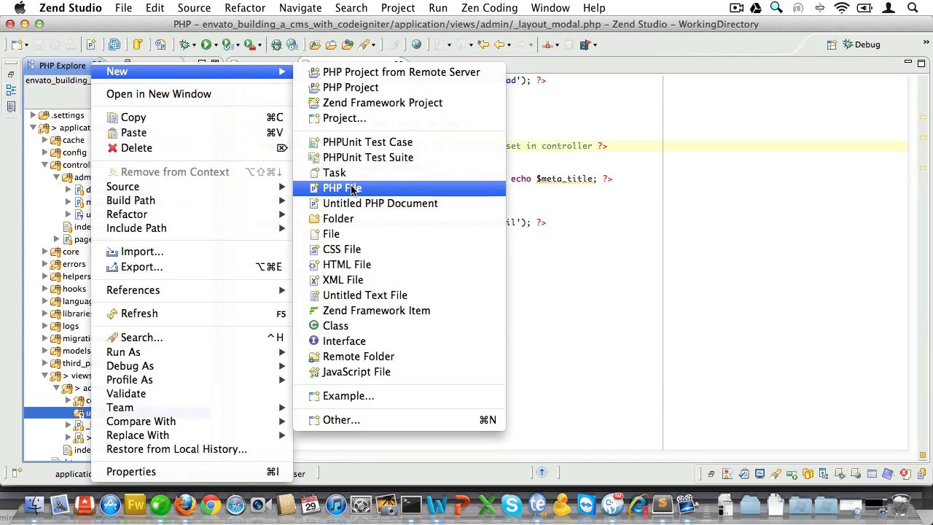
{"action": "left_click", "coordinate": [341, 189]}
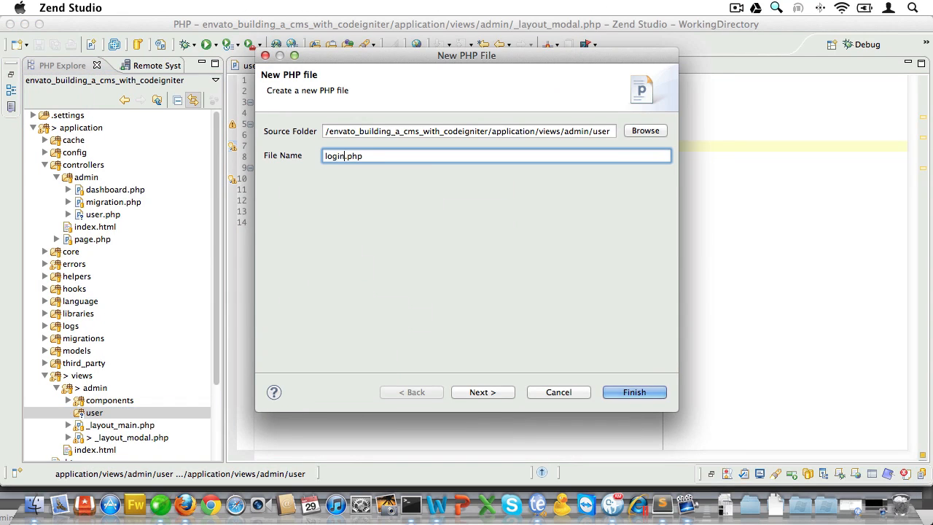
{"action": "left_click", "coordinate": [633, 392]}
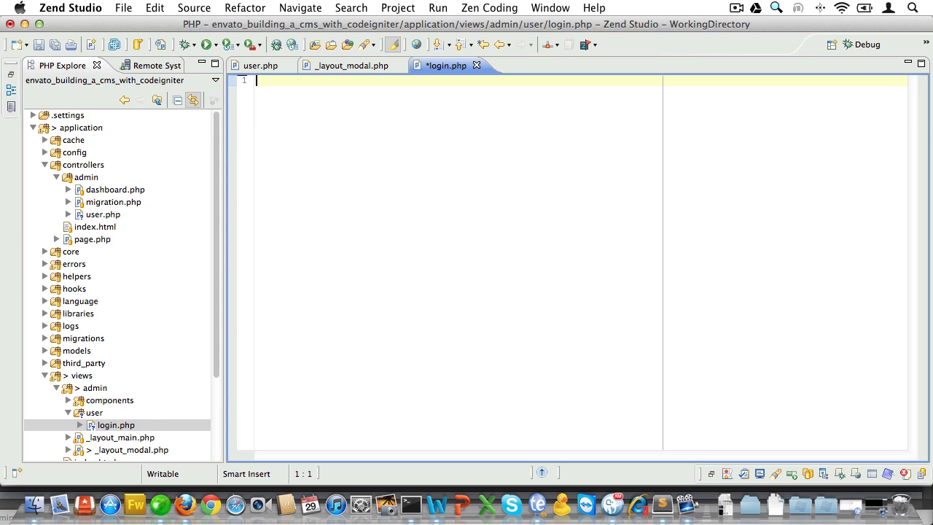
Expand the Zen Coding abbreviation div.modal-header+div.modal-body in login.php
{"action": "type", "text": "div.modal-"}
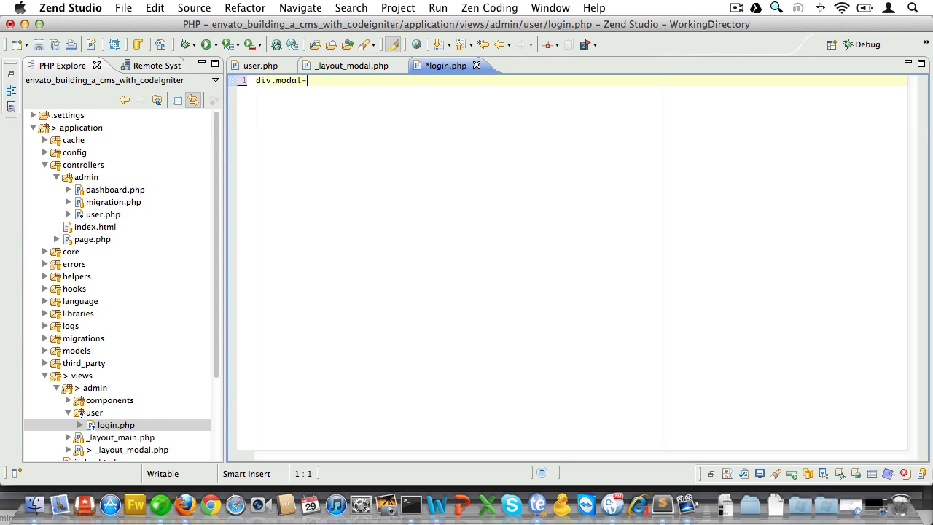
{"action": "type", "text": "header+"}
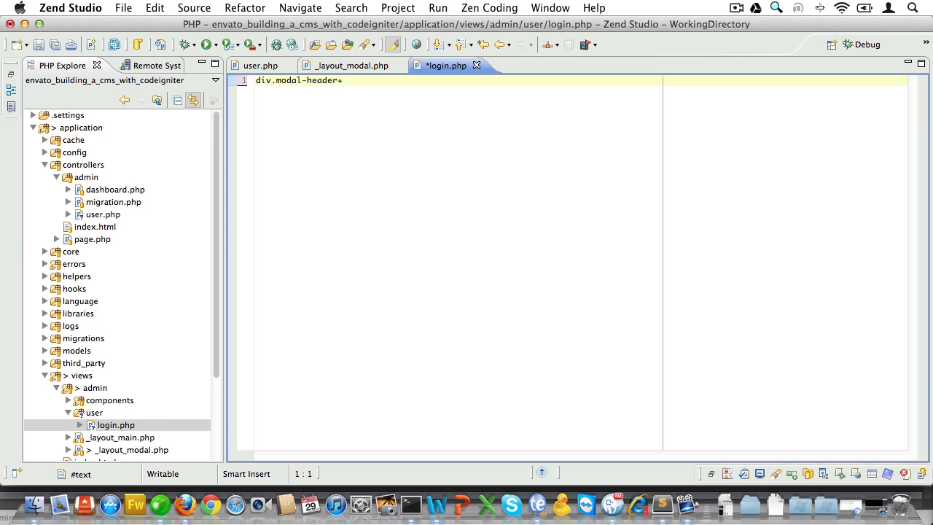
{"action": "type", "text": "div.modal-"}
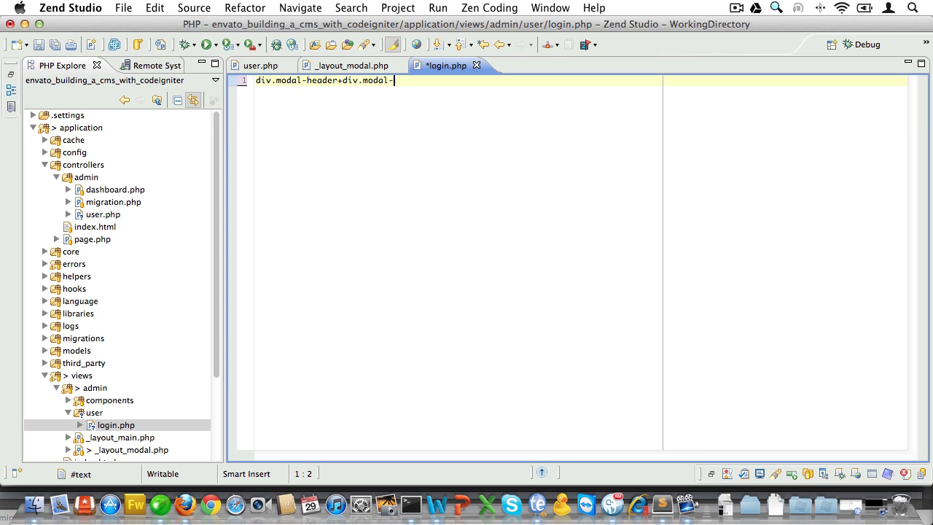
{"action": "key", "text": "Tab"}
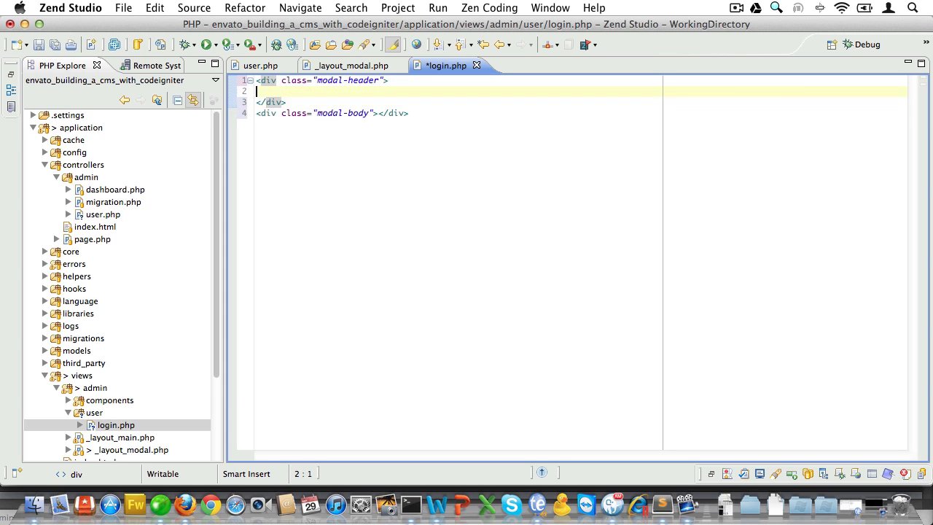
Add an <h3>Log in</h3> heading and echo form_open() and form_close() in the body
{"action": "type", "text": "<h3>Log in</h3>"}
{"action": "type", "text": "<p>Please log in using your credentials</p>"}
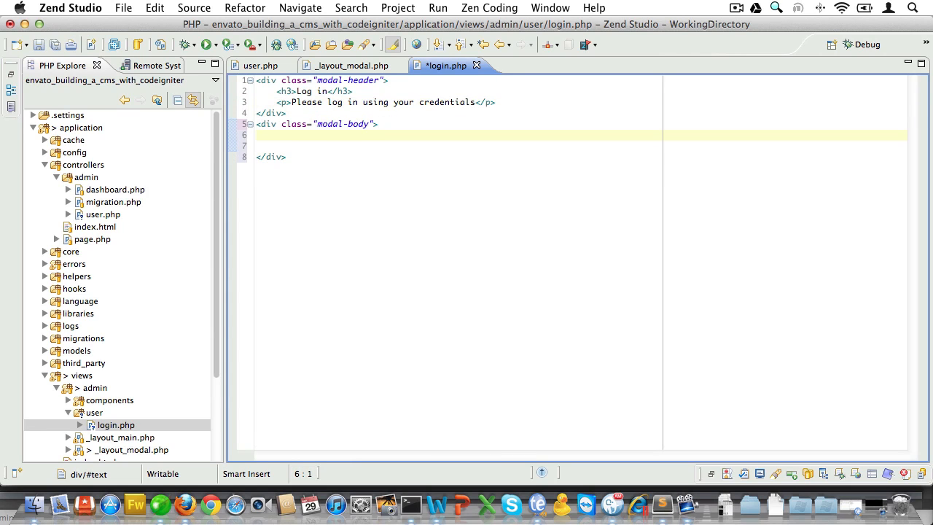
{"action": "type", "text": "<?php echo form?>"}
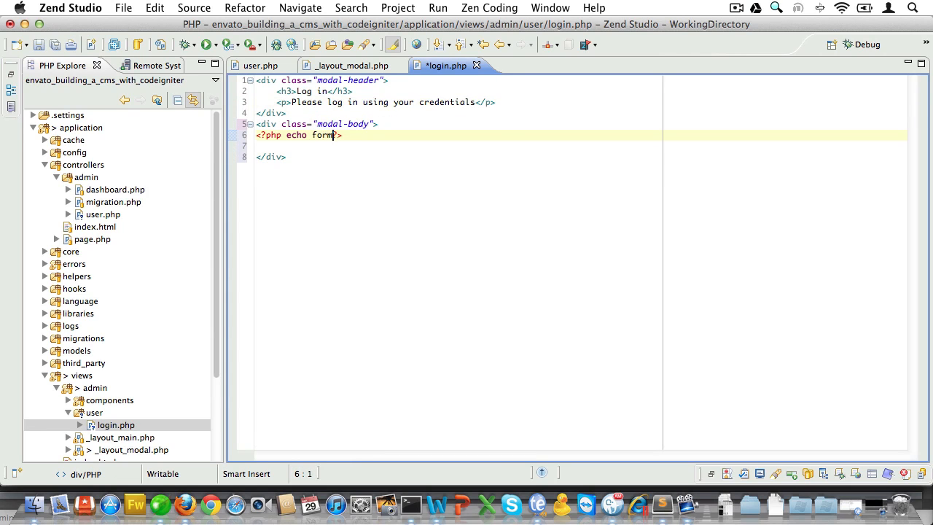
{"action": "type", "text": "_open();"}
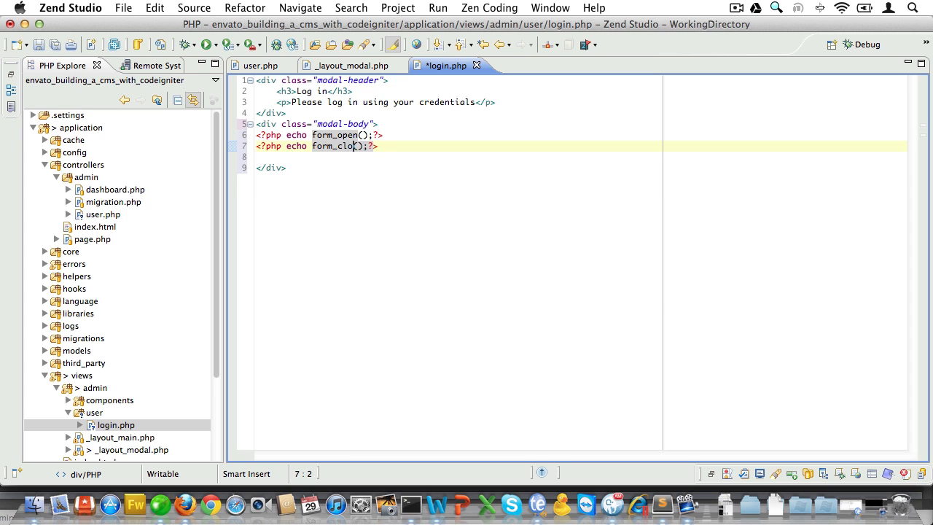
{"action": "type", "text": "se"}
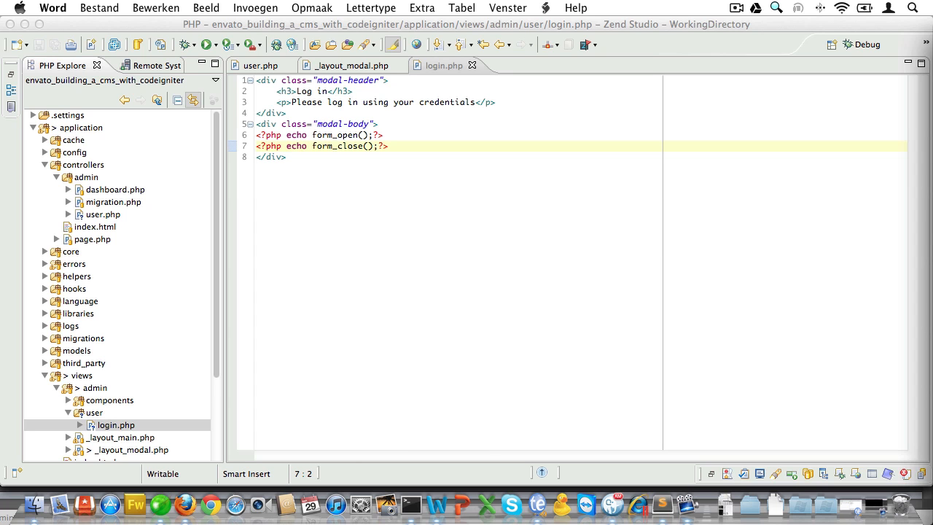
Expand table.table>tr*3>td and add the Email label with a form_input for email
{"action": "type", "text": "t"}
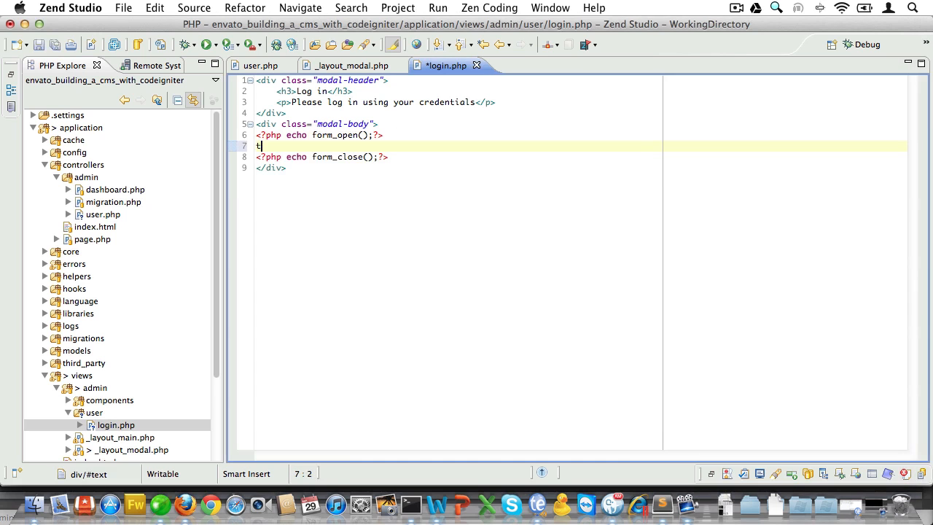
{"action": "type", "text": "able.table"}
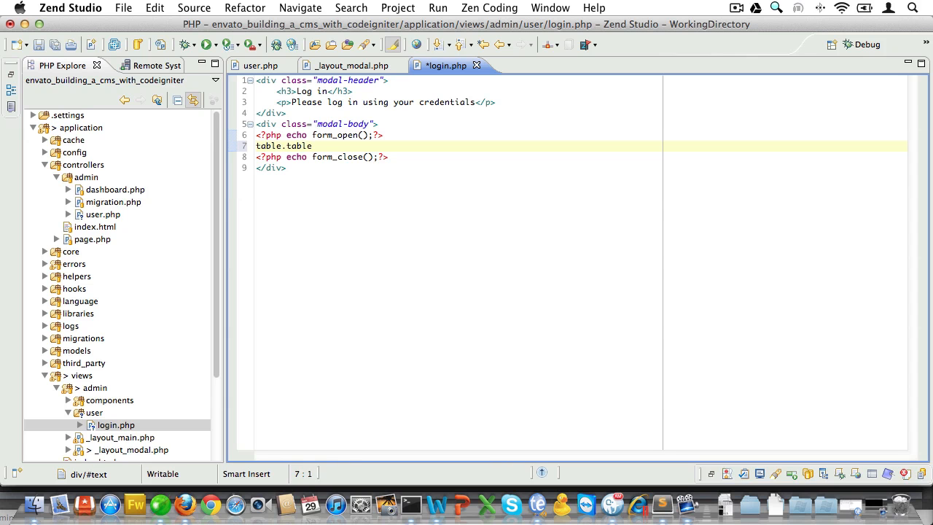
{"action": "type", "text": ">tr*"}
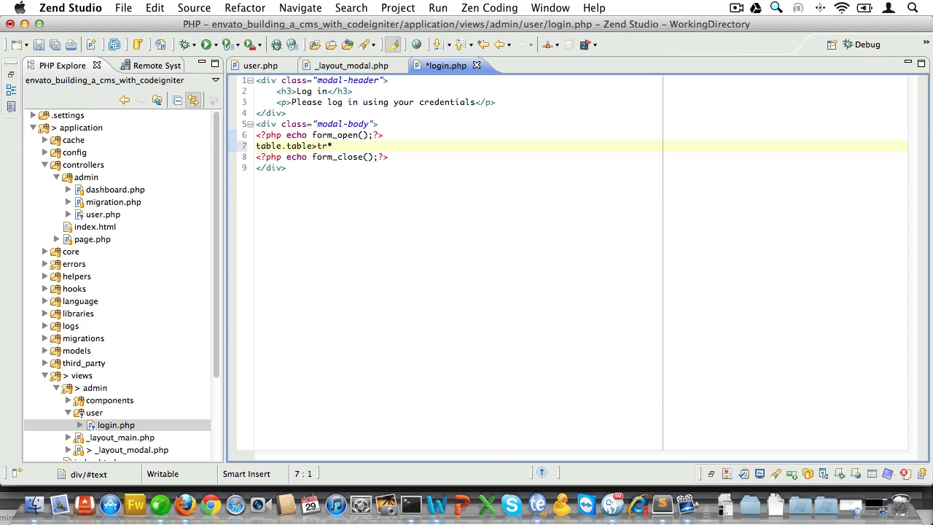
{"action": "type", "text": "3>td"}
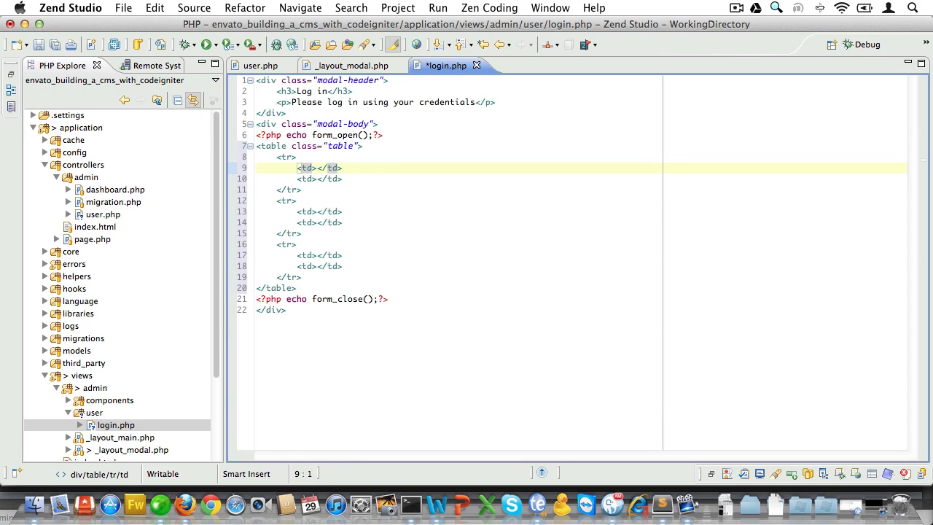
{"action": "type", "text": "Email"}
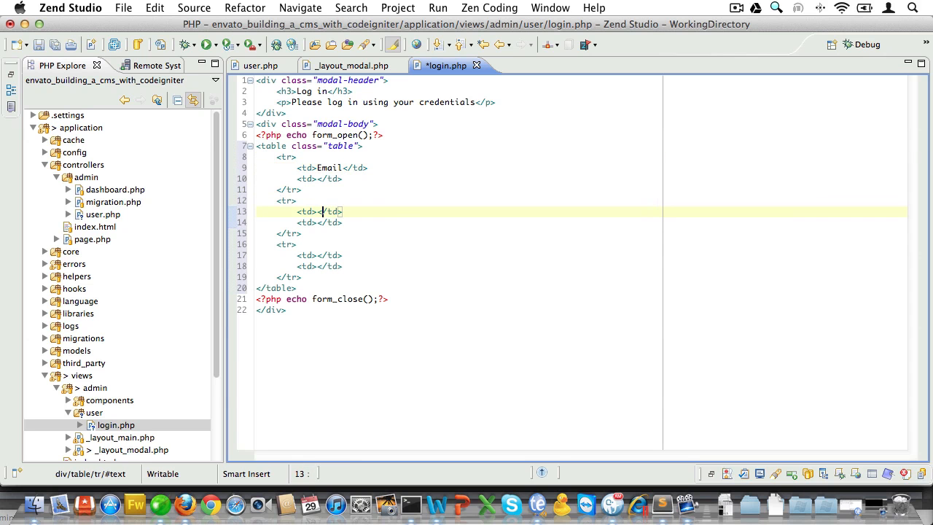
{"action": "type", "text": "<?php echo form_input('e'); ?"}
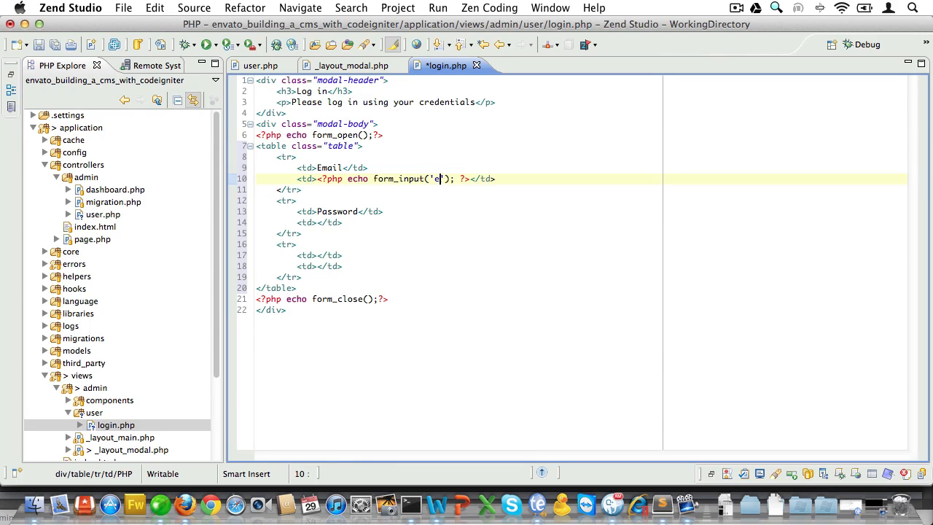
{"action": "type", "text": "mail"}
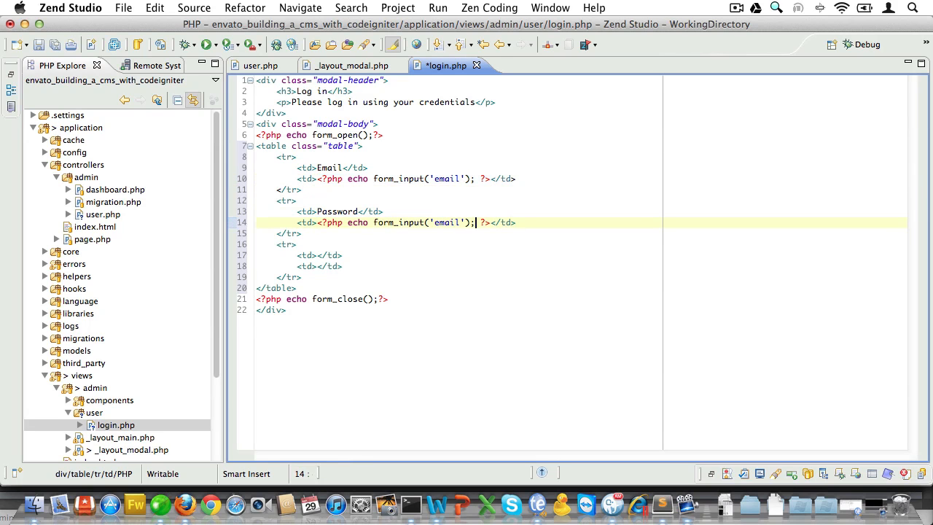
Add the password form_password field, the Log in submit, and echo validation_errors() above the form
{"action": "type", "text": "form_password"}
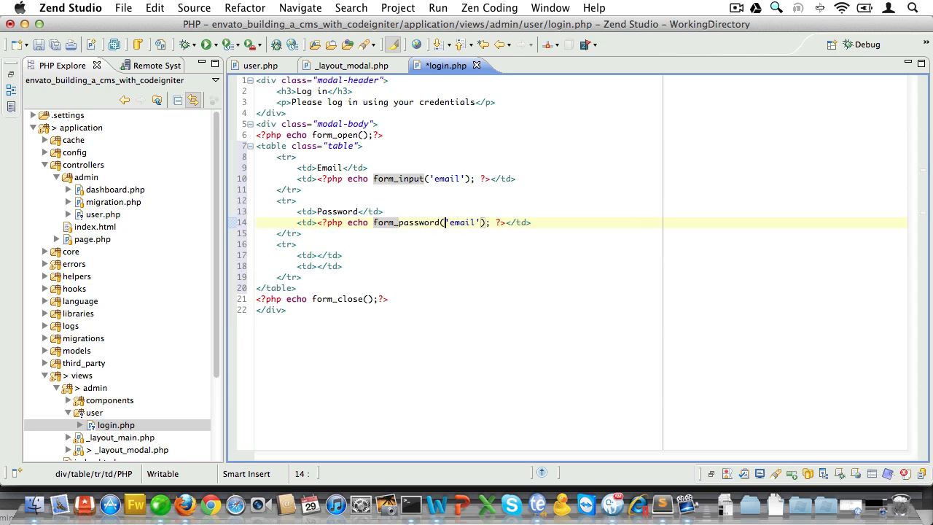
{"action": "type", "text": "password"}
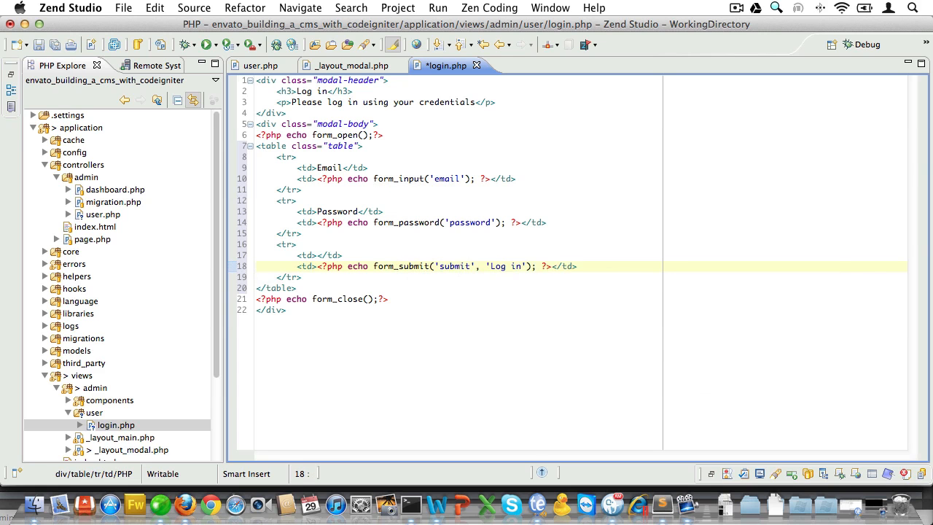
{"action": "type", "text": ", 'class=\"\"'"}
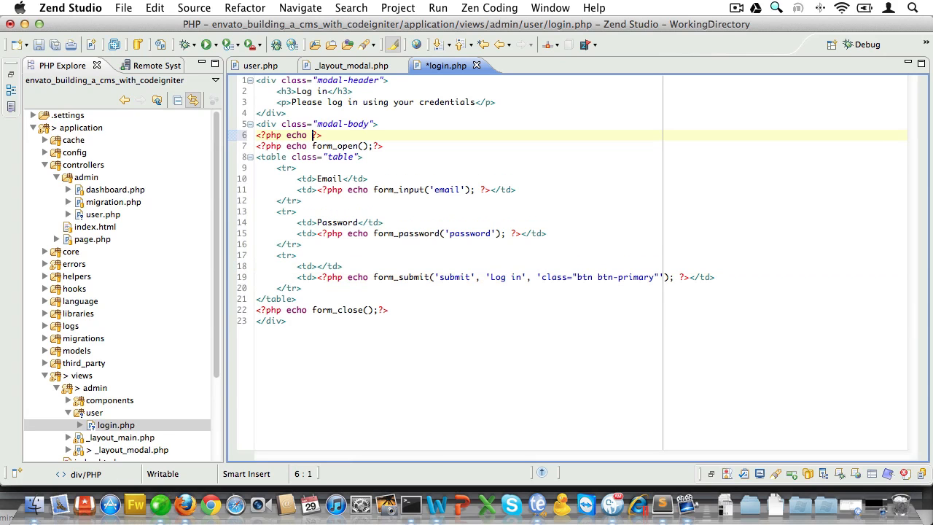
{"action": "type", "text": "validation_errors();"}
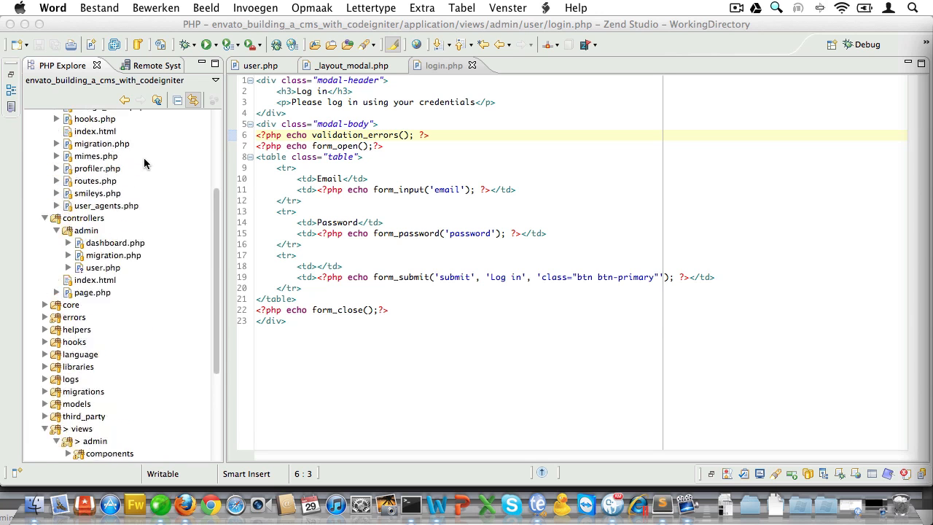
Open config/autoload.php and highlight the database entry in autoloaded libraries
{"action": "left_click", "coordinate": [101, 157]}
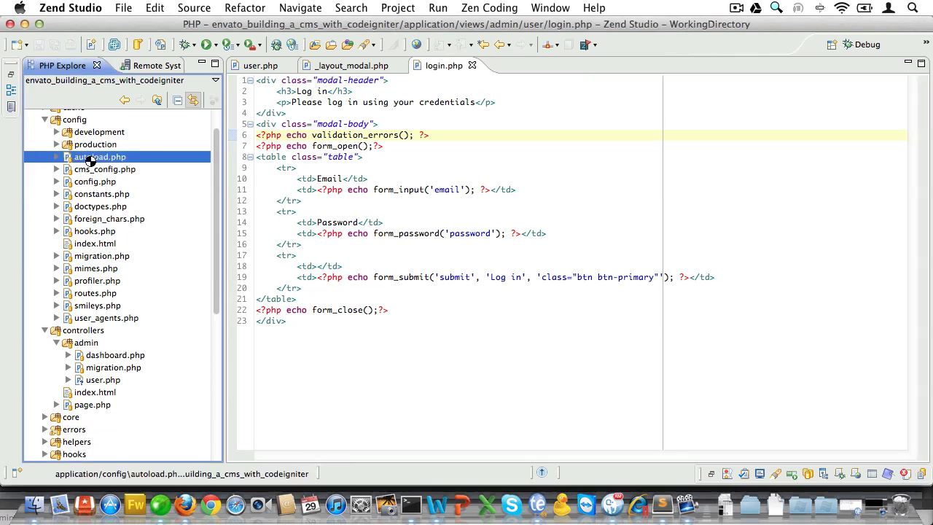
{"action": "double_click", "coordinate": [100, 157]}
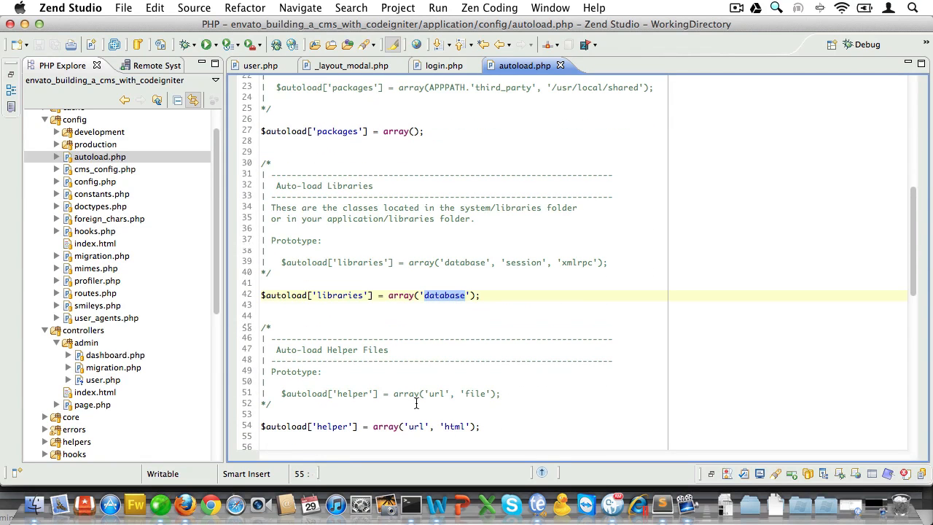
{"action": "double_click", "coordinate": [416, 426]}
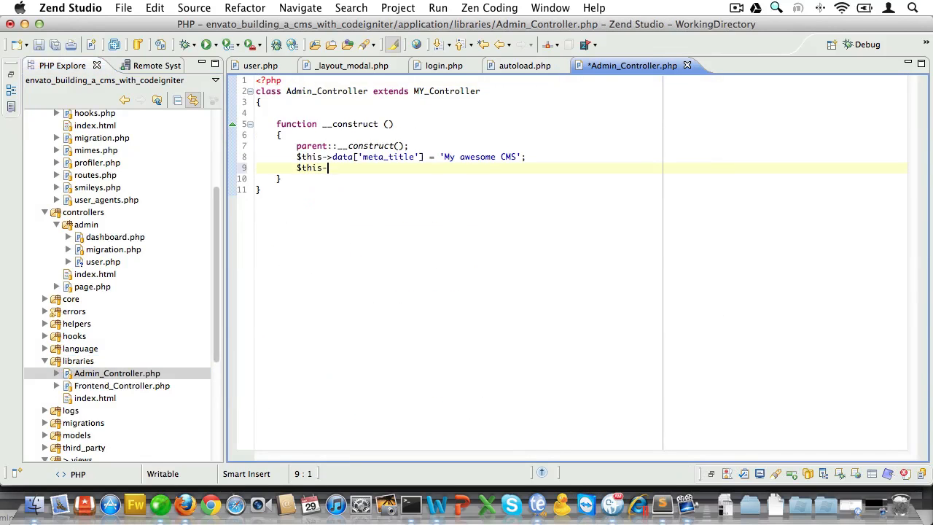
Add $this->load->helper('form') and $this->load->library('form_validation') to Admin_Controller's constructor
{"action": "type", "text": "load->helper();"}
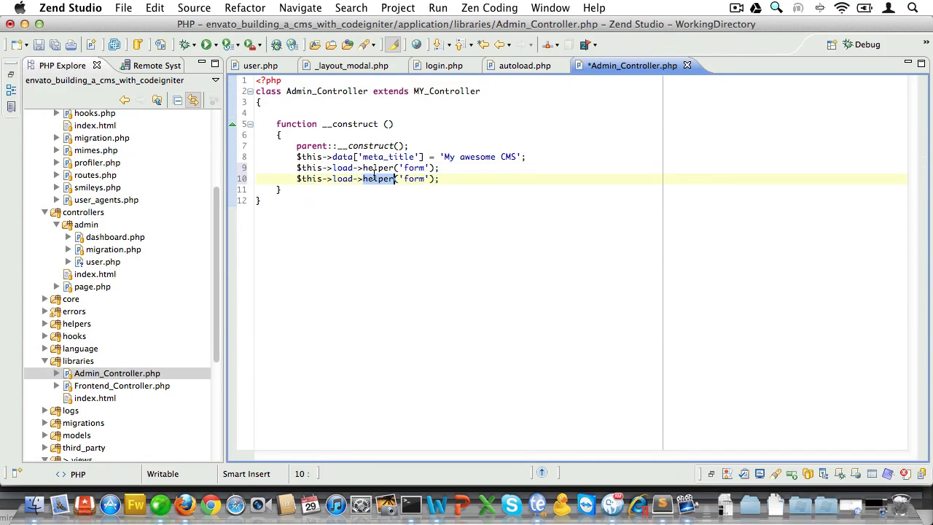
{"action": "type", "text": "library"}
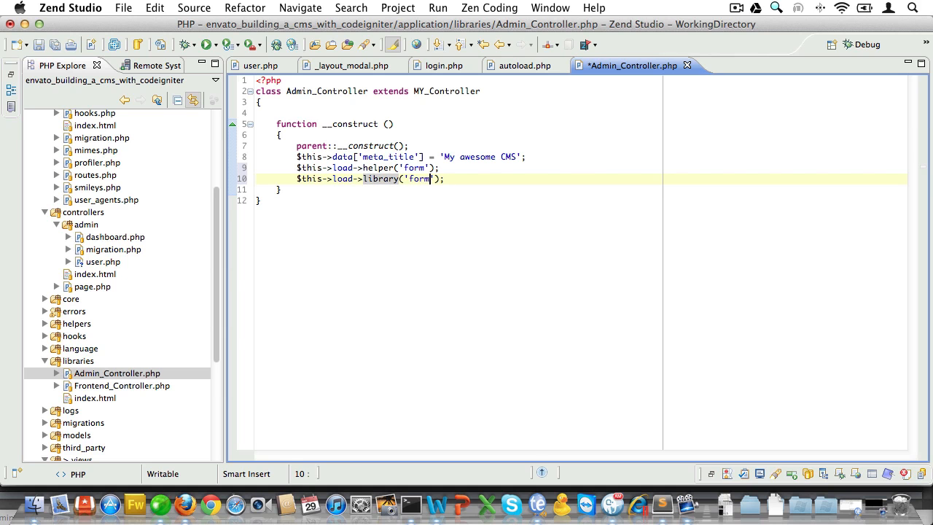
{"action": "type", "text": "_validation"}
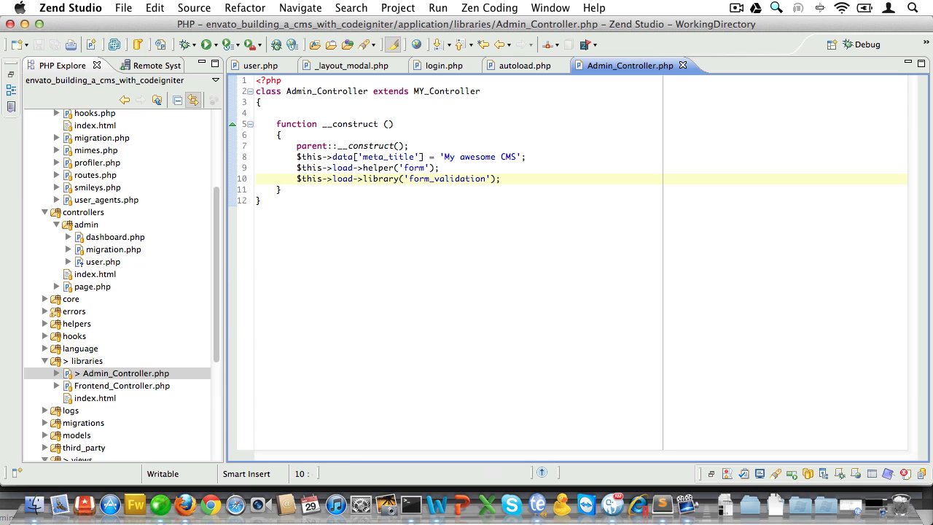
{"action": "mouse_move", "coordinate": [210, 503]}
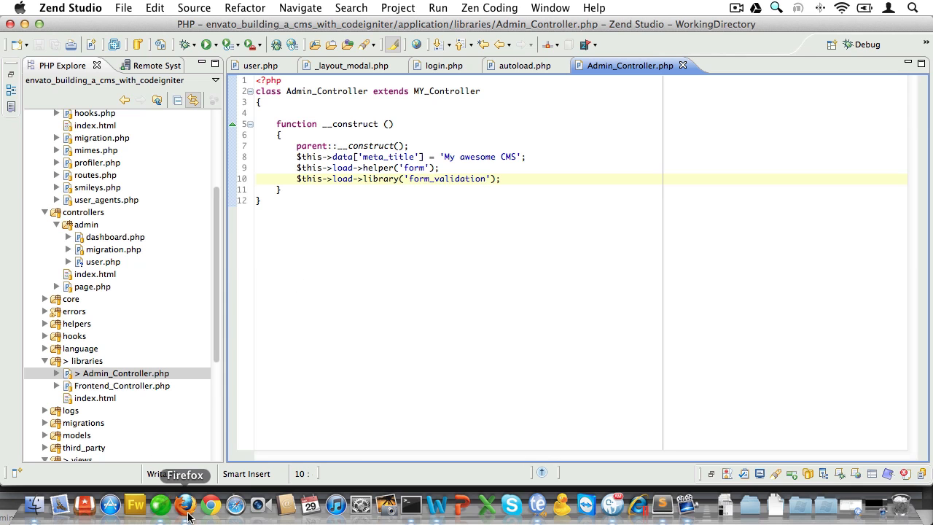
Pass $this->data to the view, then reload cms:8888/admin/user/login in Firefox
{"action": "left_click", "coordinate": [160, 504]}
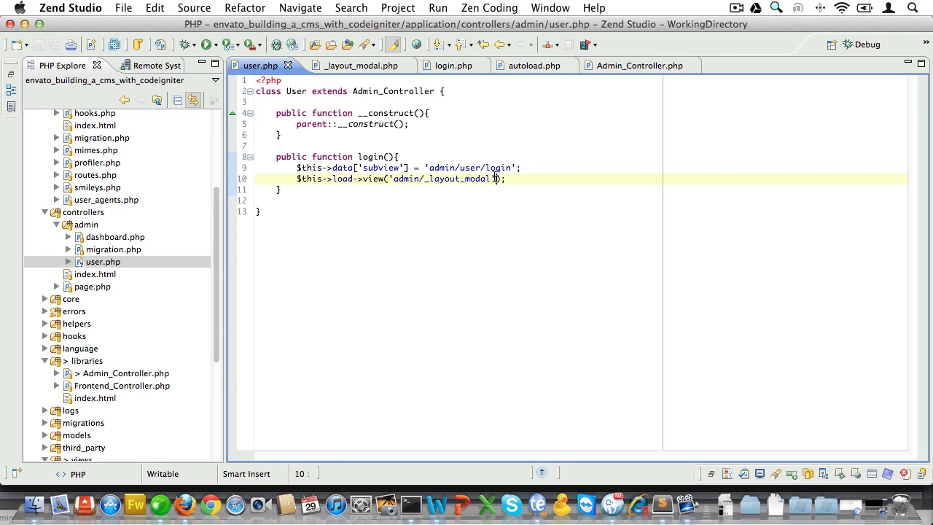
{"action": "type", "text": ", $this->"}
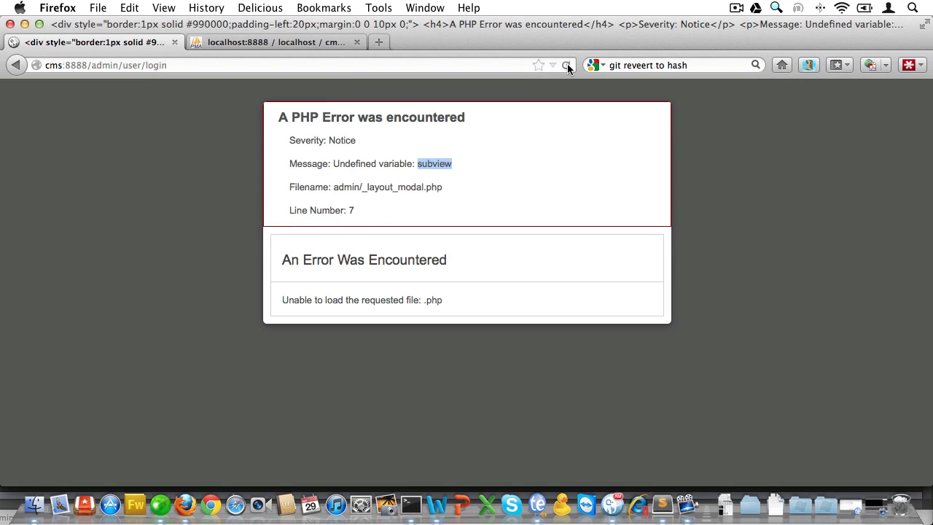
{"action": "left_click", "coordinate": [568, 65]}
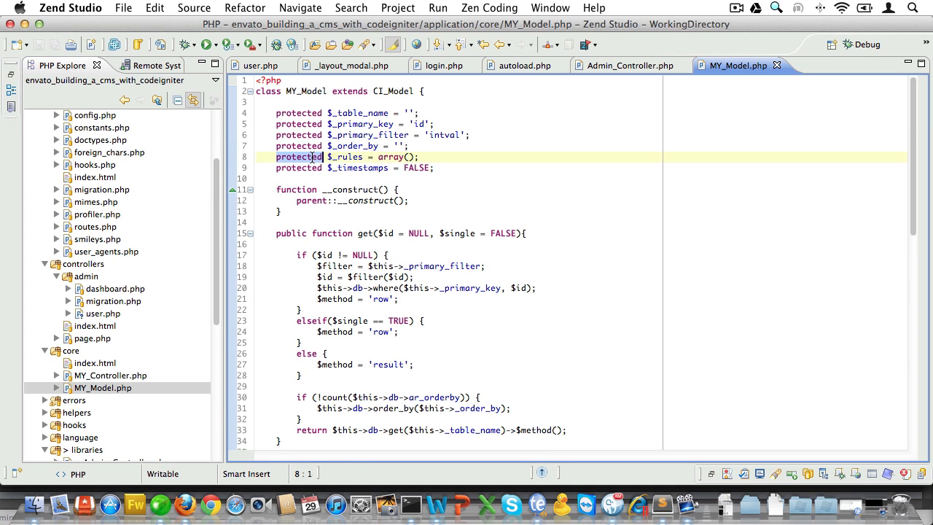
Begin typing a public declaration in the user_m model class
{"action": "type", "text": "public"}
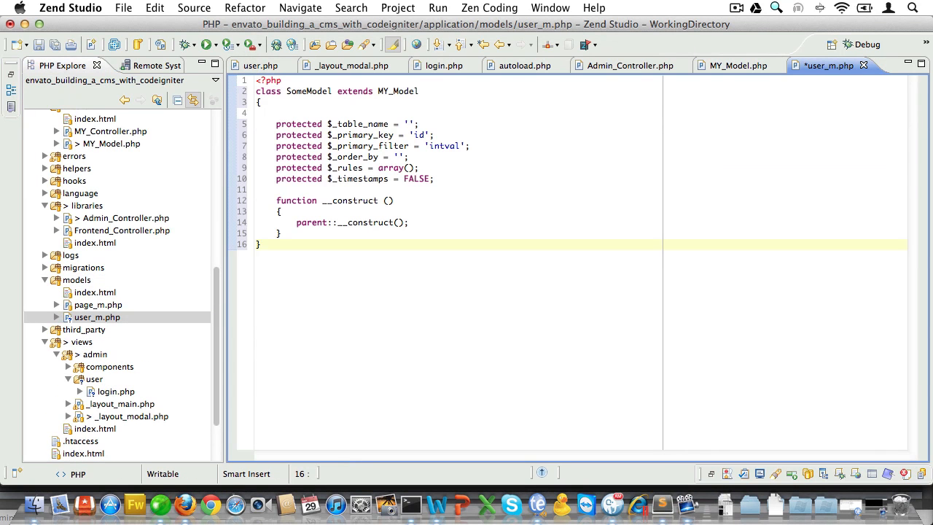
Rename the model class to User_M, with $_table_name 'users' and $_order_by 'name'
{"action": "double_click", "coordinate": [308, 92]}
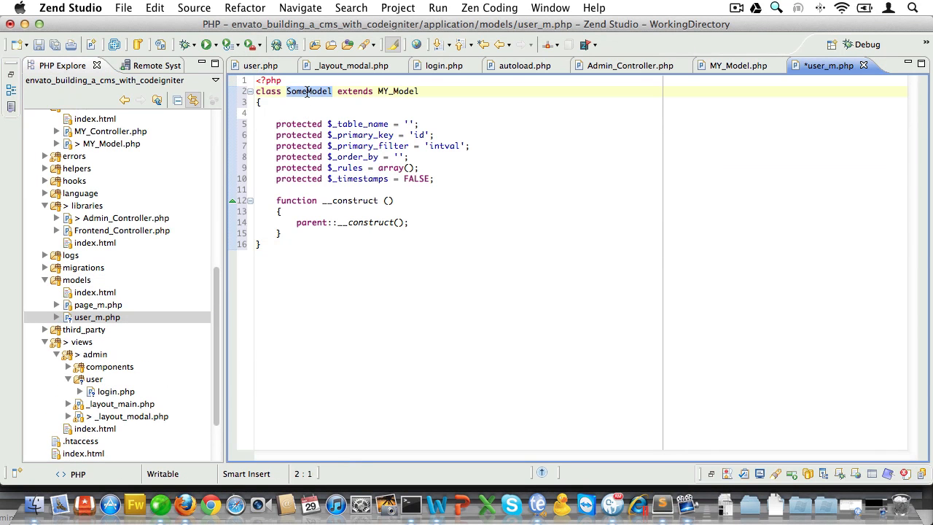
{"action": "type", "text": "User_M"}
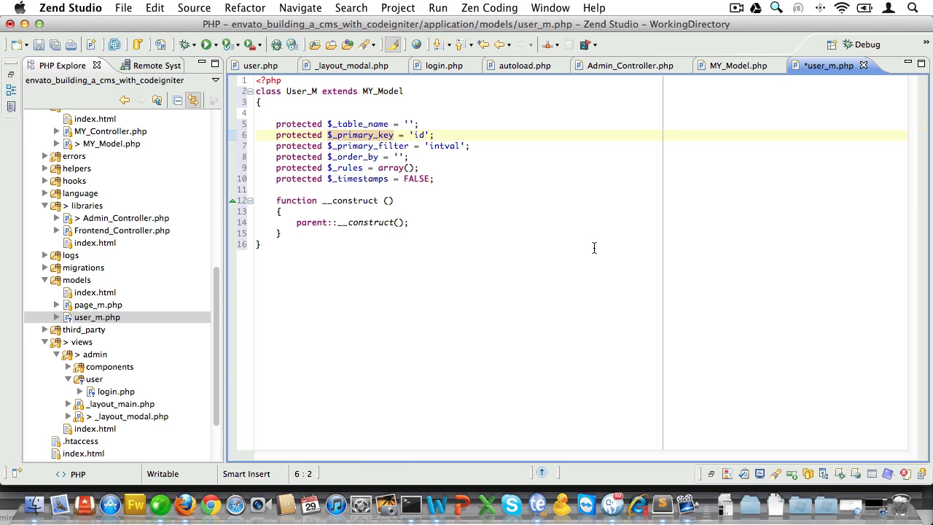
{"action": "left_click", "coordinate": [409, 124]}
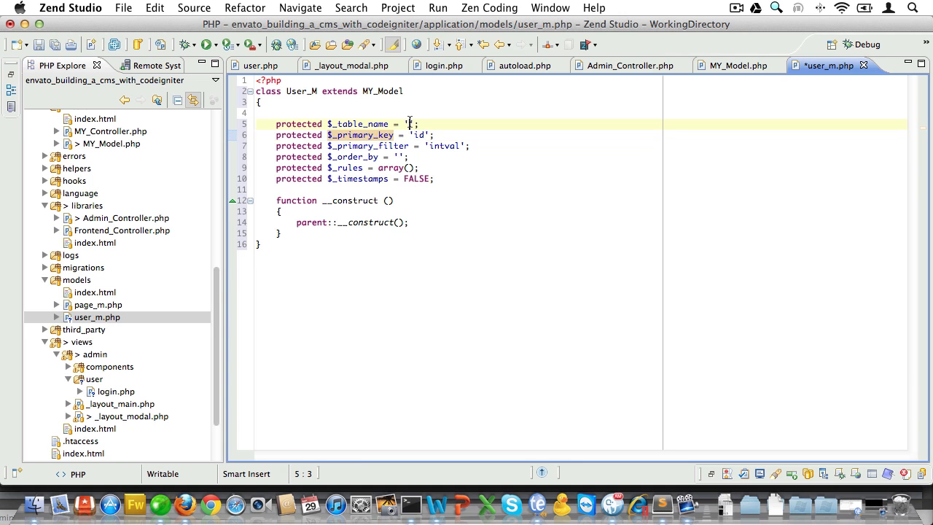
{"action": "type", "text": "users"}
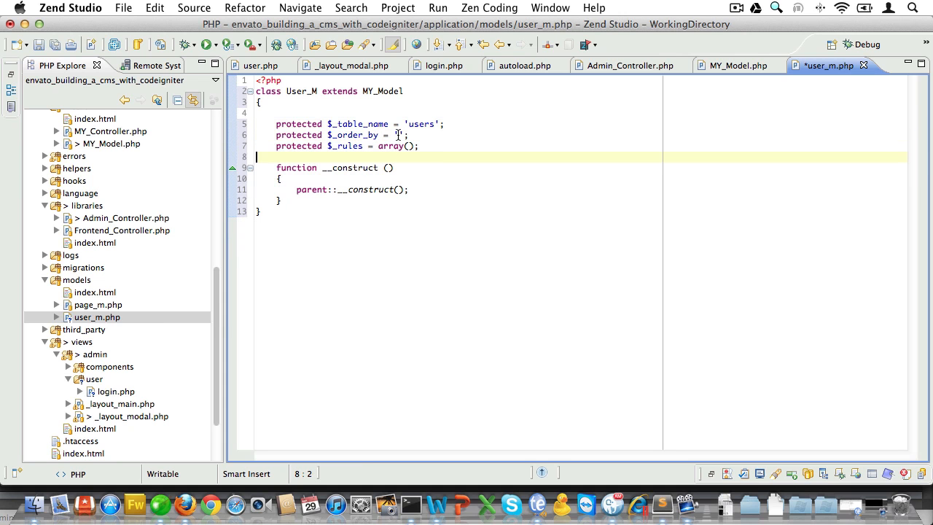
{"action": "type", "text": "name"}
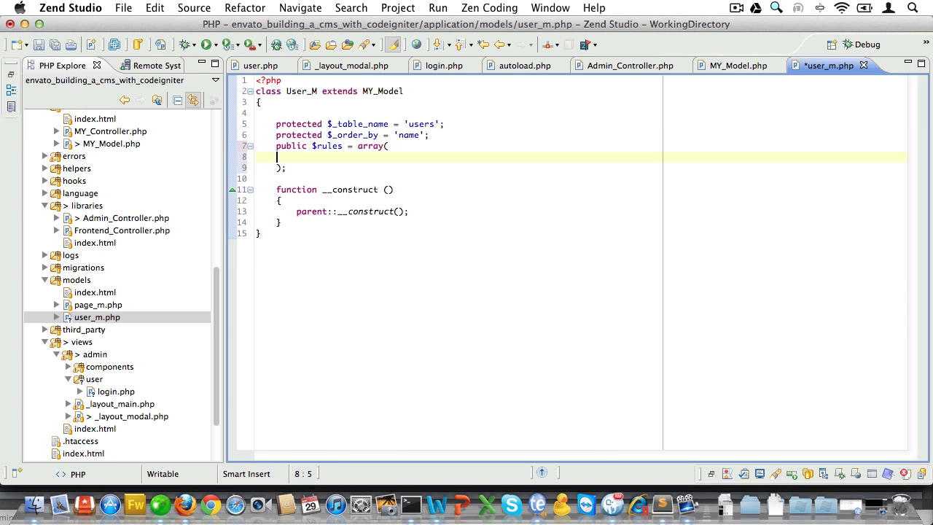
Fill $rules with email (trim|required|valid_email|xss_clean) and password (trim|required) entries
{"action": "type", "text": "'email' => array(),"}
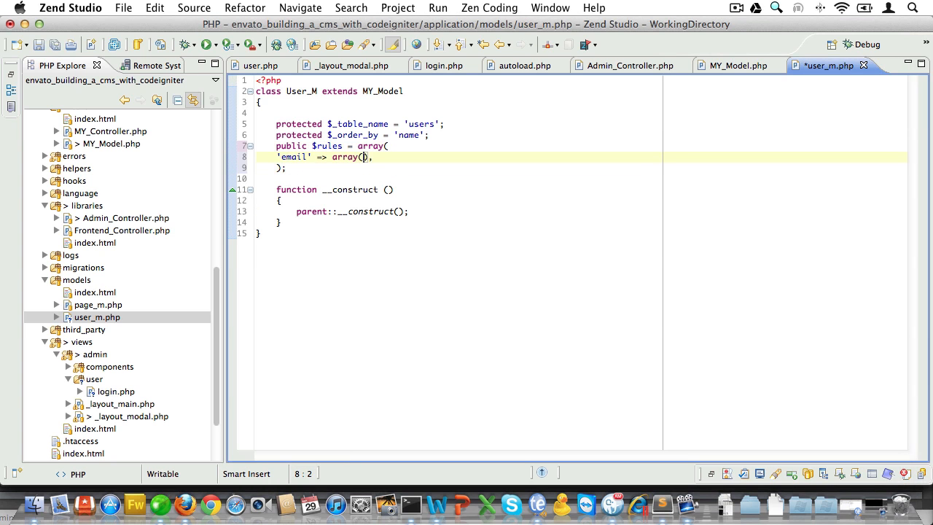
{"action": "type", "text": "'field' => '"}
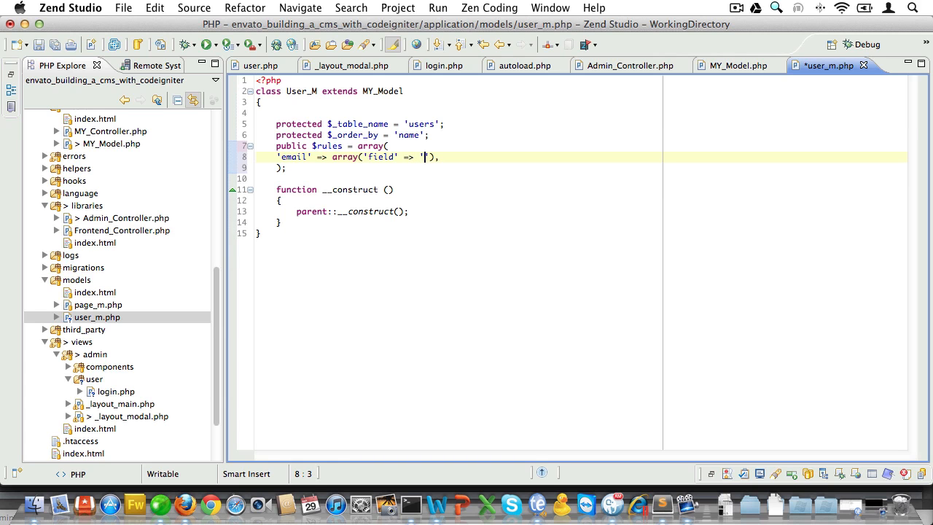
{"action": "type", "text": ", 'label' => '', 'rules' => ''"}
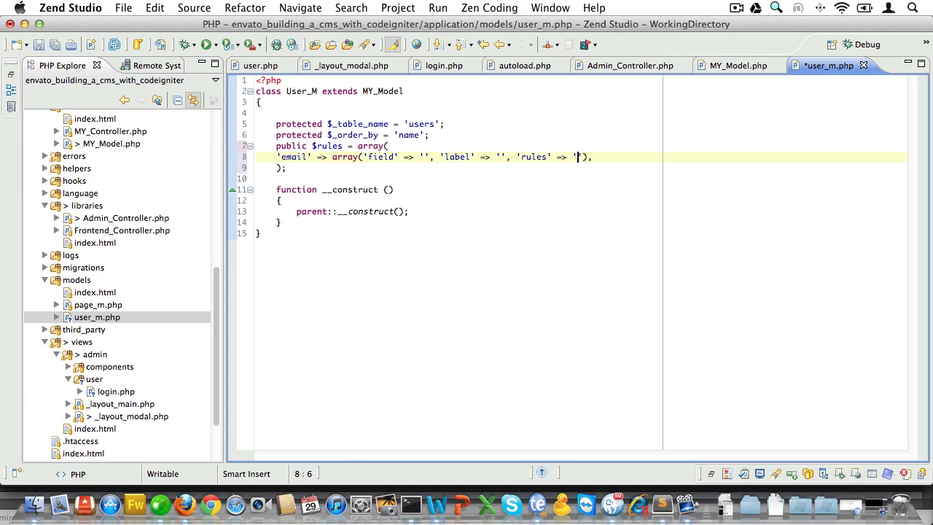
{"action": "type", "text": "email"}
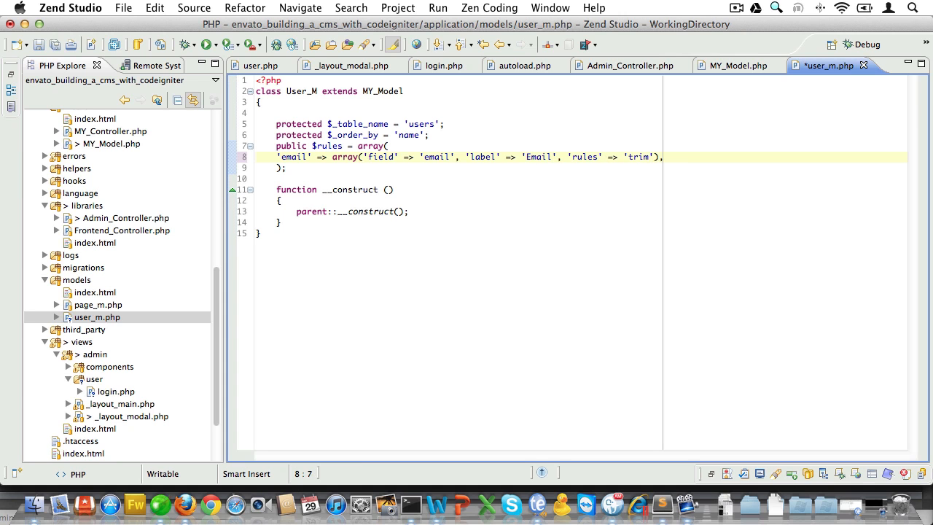
{"action": "type", "text": "required|valid"}
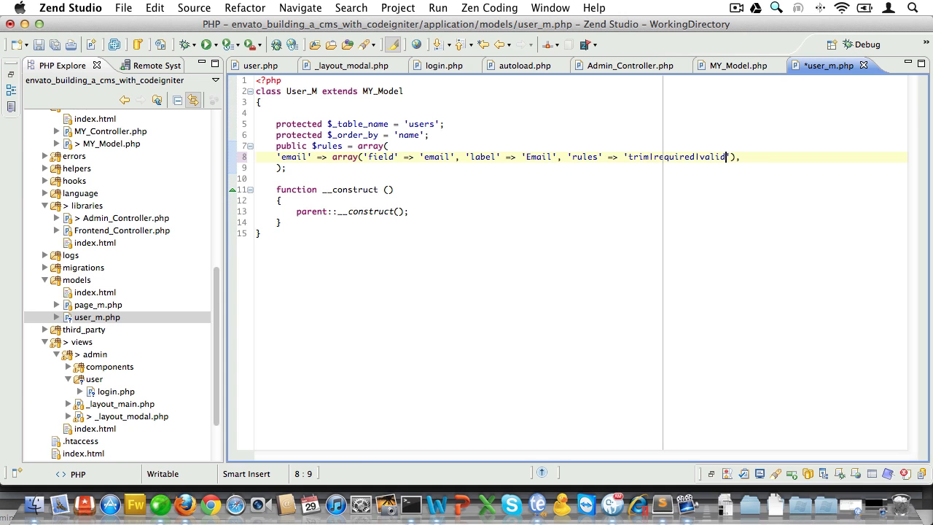
{"action": "type", "text": "_email|xss_clean"}
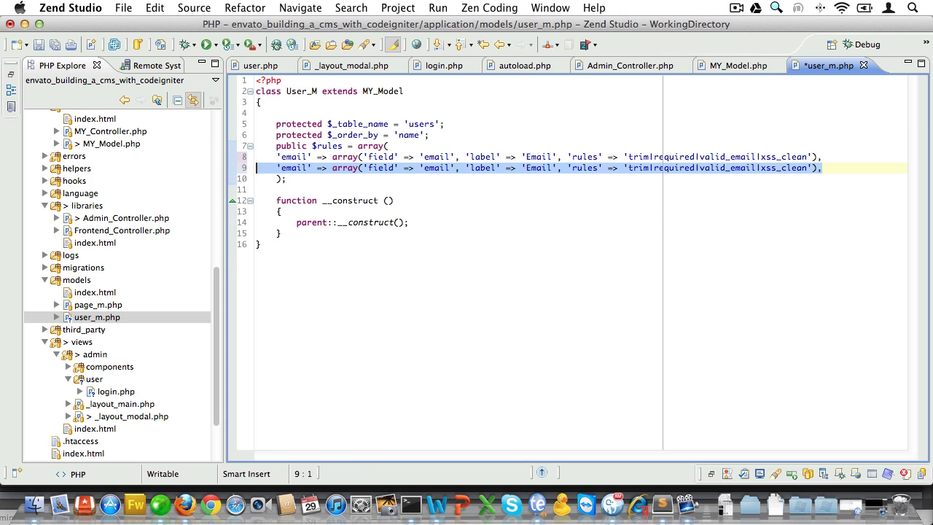
{"action": "type", "text": "password"}
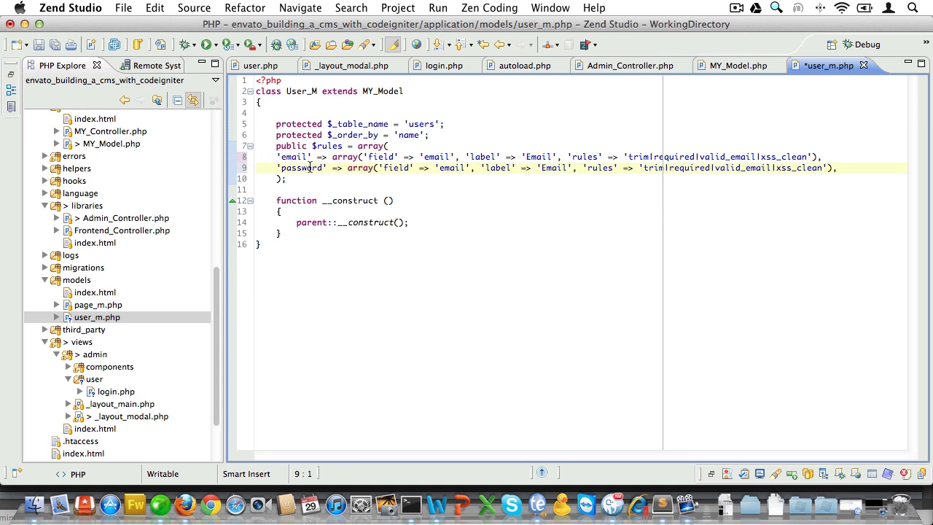
{"action": "type", "text": "password',"}
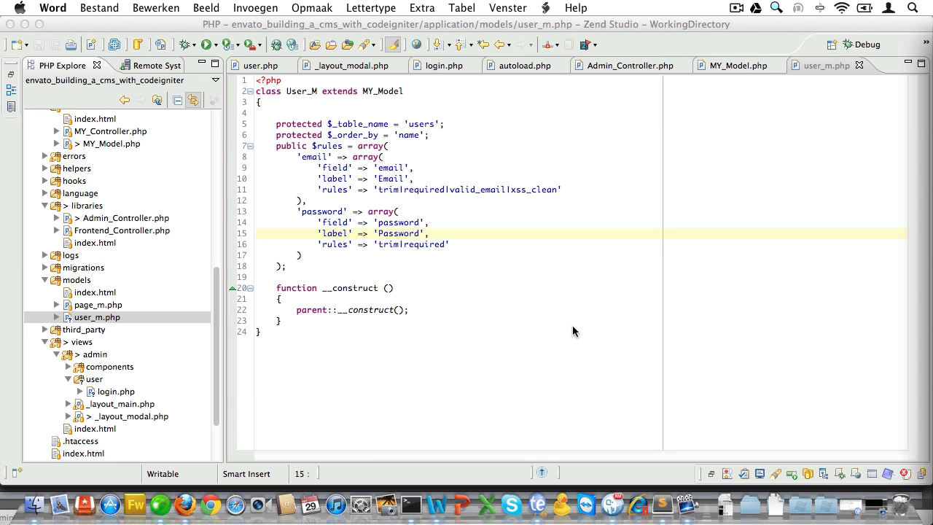
In Admin_Controller, add a line loading the user_m model
{"action": "left_click", "coordinate": [628, 65]}
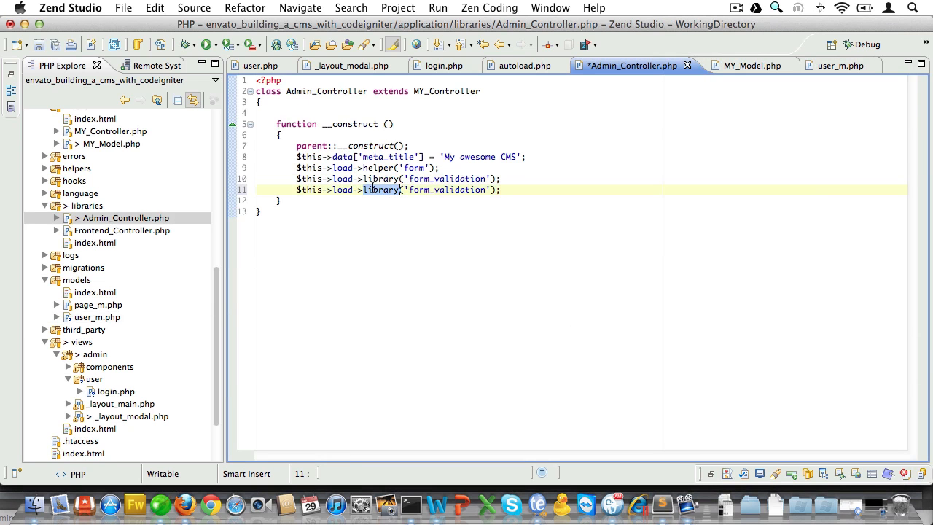
{"action": "type", "text": "model"}
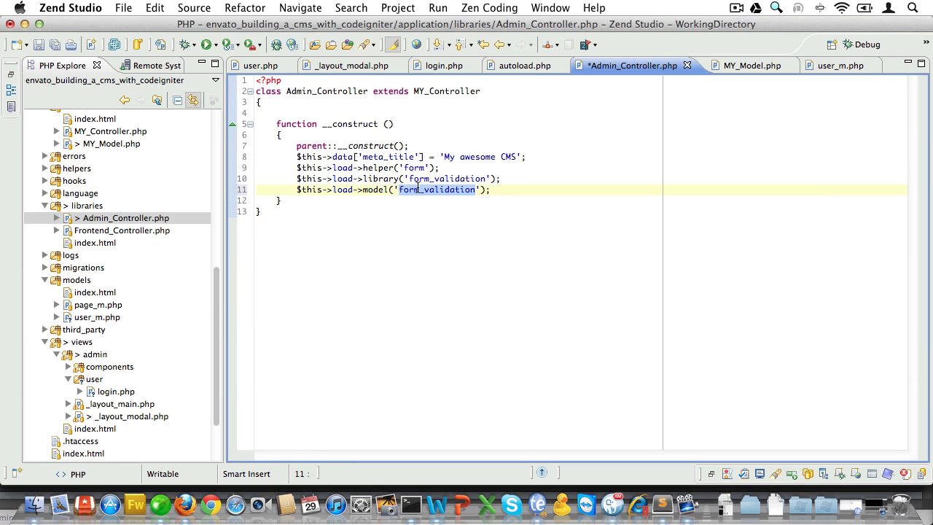
{"action": "type", "text": "user_m"}
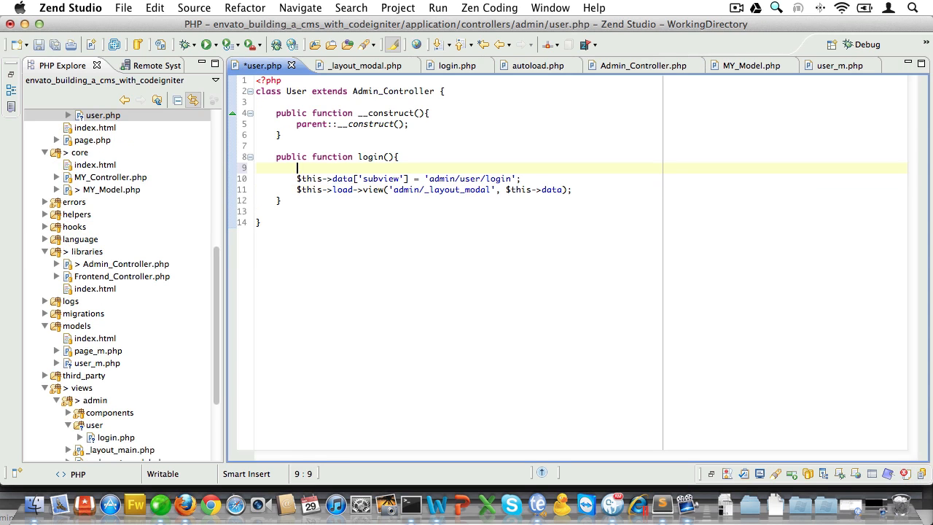
In login(), assign $rules from $this->user_m->rules and pass them to form_validation->set_rules
{"action": "type", "text": "$rules = $this->user_m->"}
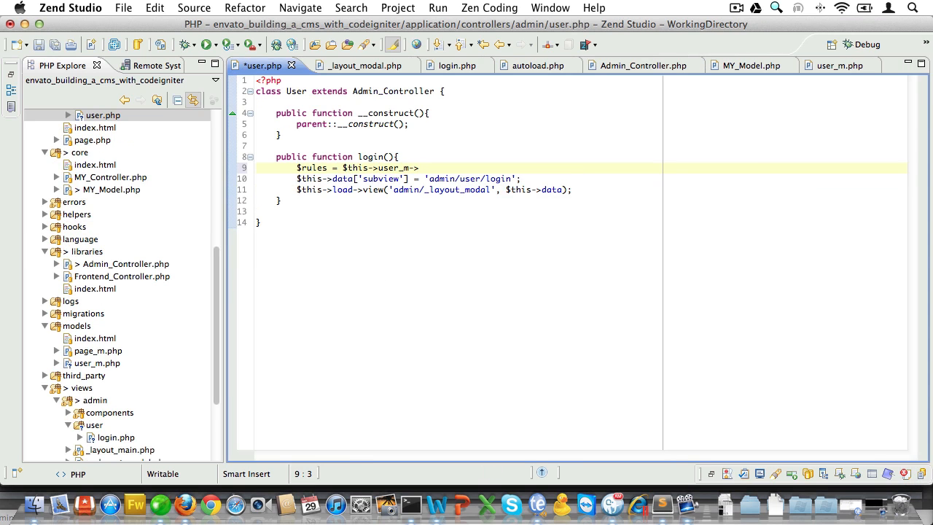
{"action": "type", "text": "rules;"}
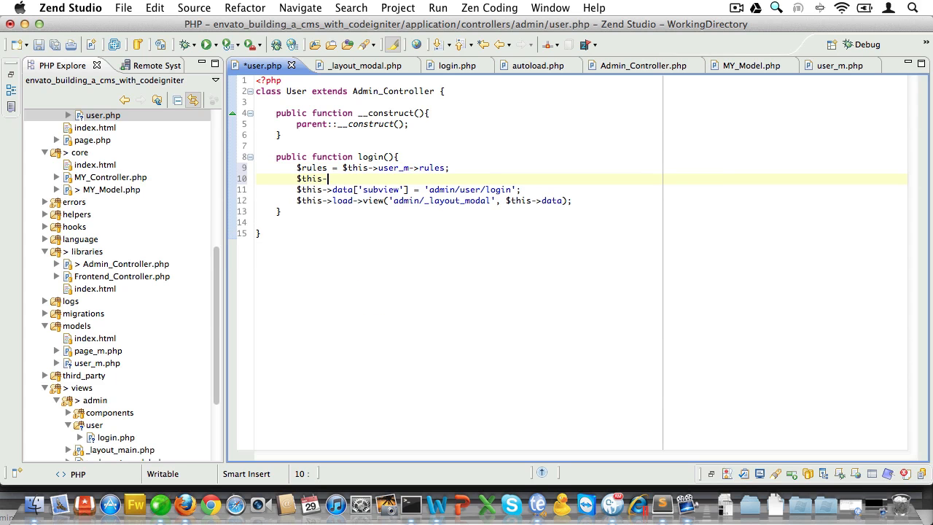
{"action": "type", "text": "form_validation->"}
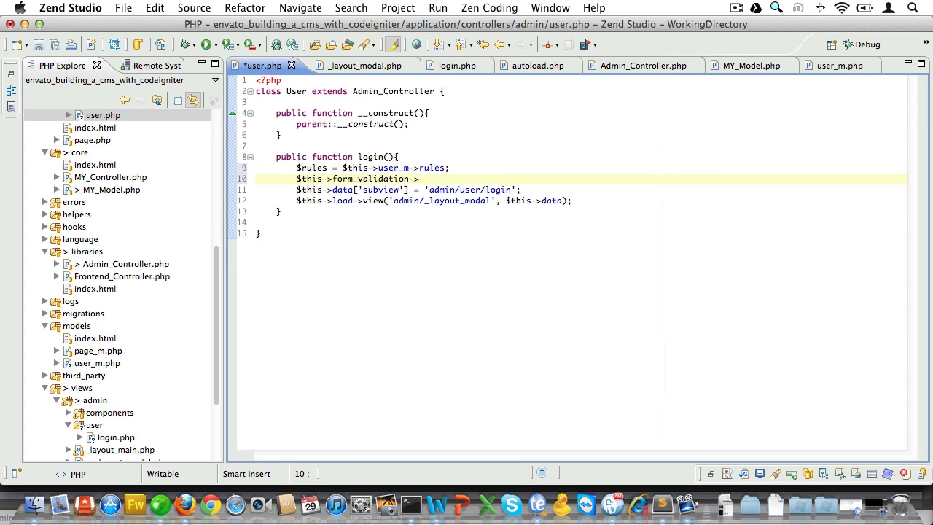
{"action": "type", "text": "set_rules($rules);"}
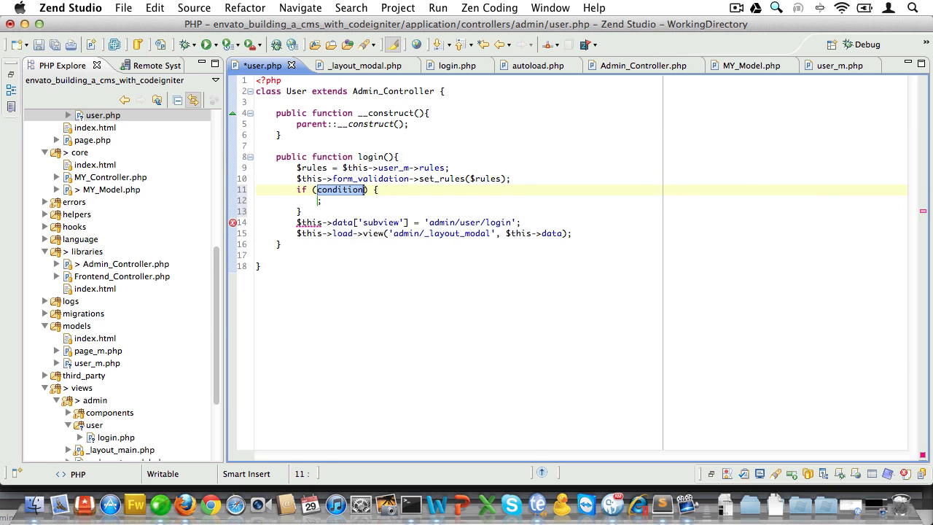
Add an if ($this->form_validation->run() == TRUE) branch with a login-and-redirect comment
{"action": "type", "text": "$this->form_valida"}
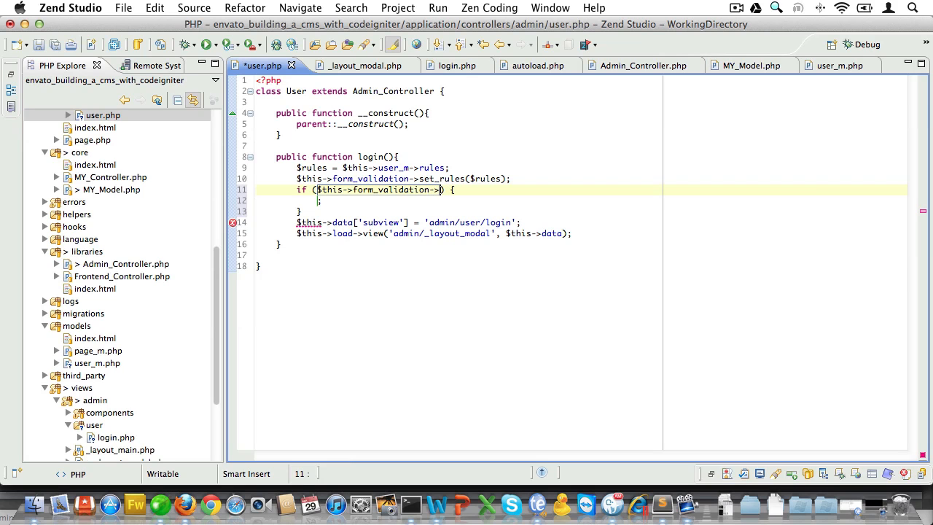
{"action": "type", "text": "run() =="}
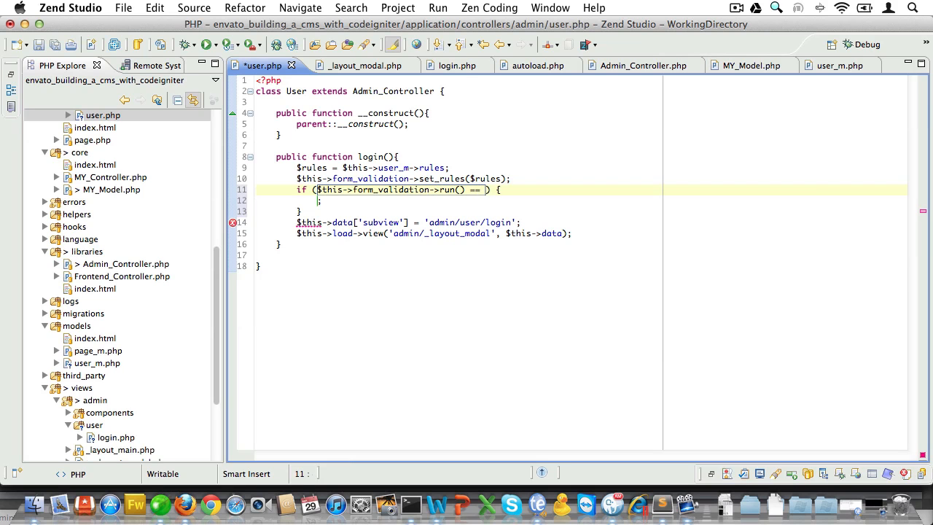
{"action": "type", "text": "TRUE"}
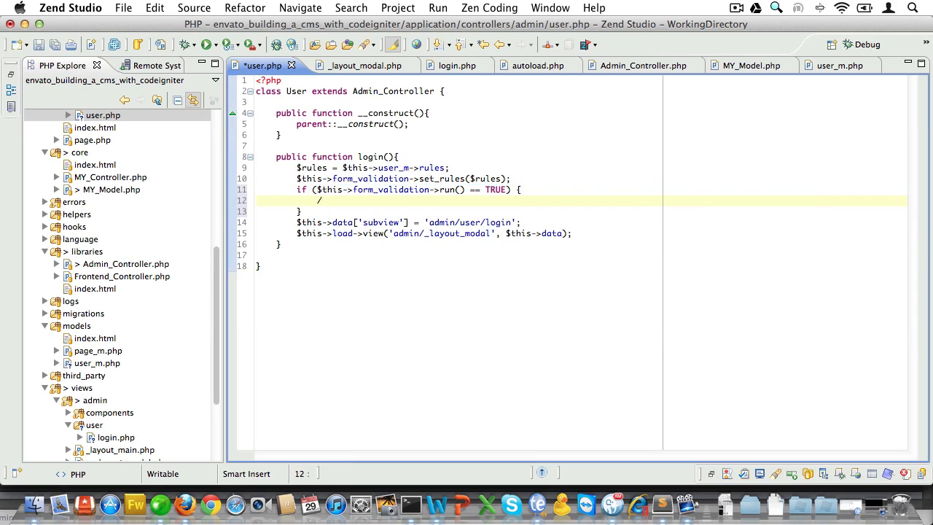
{"action": "type", "text": "// We can login and"}
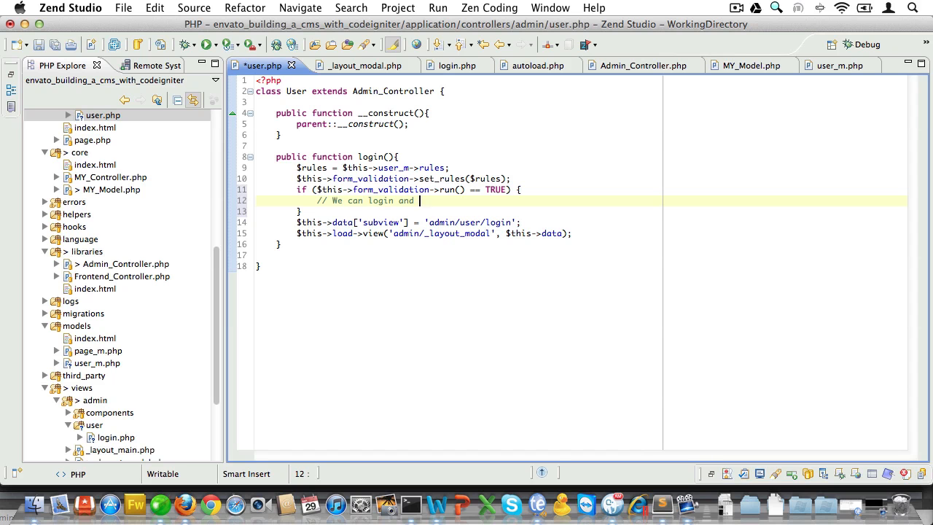
{"action": "type", "text": "redirect"}
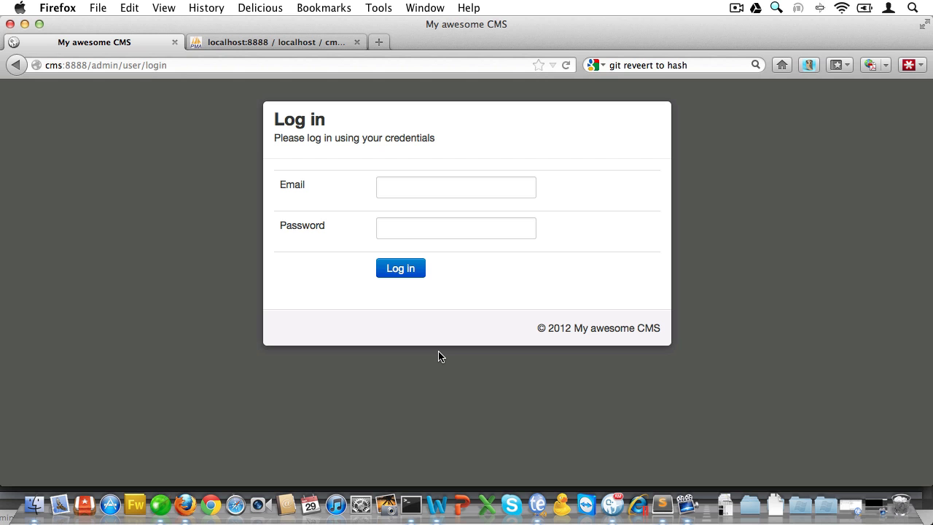
{"action": "mouse_move", "coordinate": [400, 269]}
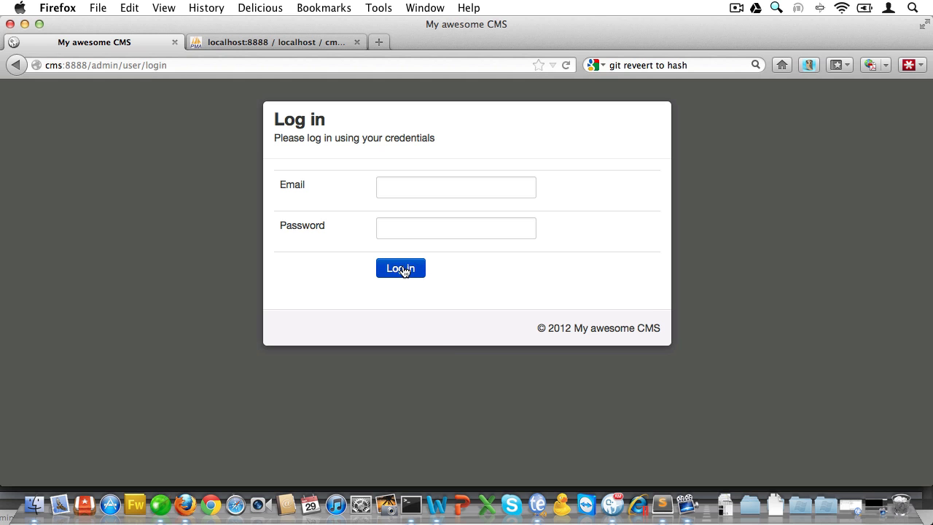
Submit the login form empty, then with invalid email 'joo', and check the error messages
{"action": "left_click", "coordinate": [400, 269]}
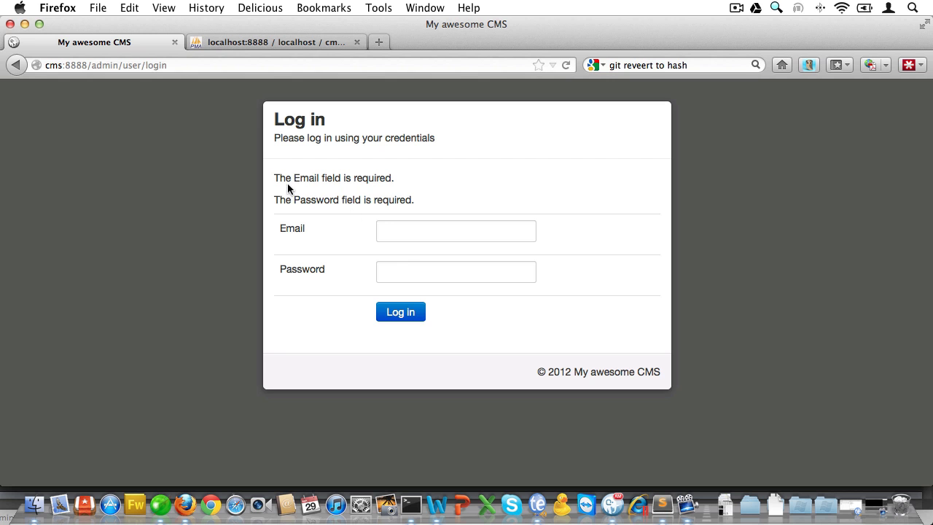
{"action": "left_click_drag", "start_coordinate": [287, 177], "coordinate": [421, 200]}
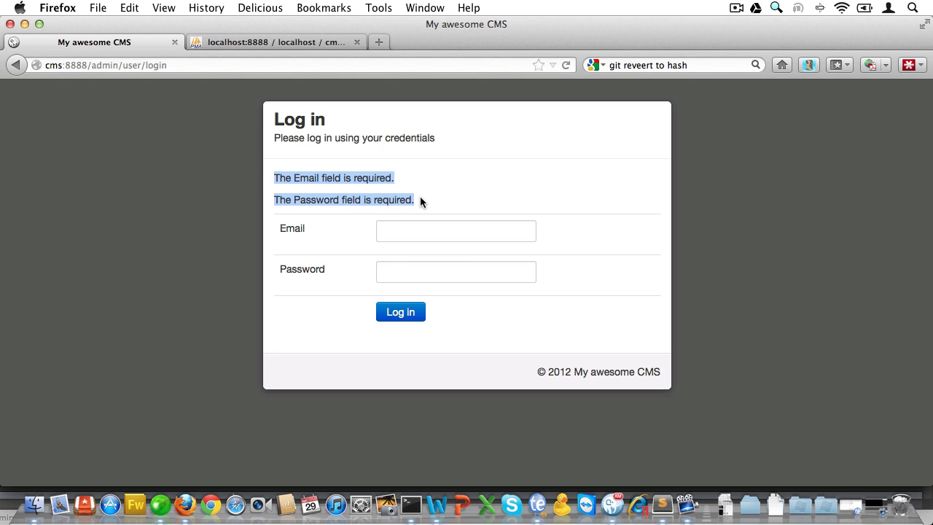
{"action": "type", "text": "joo"}
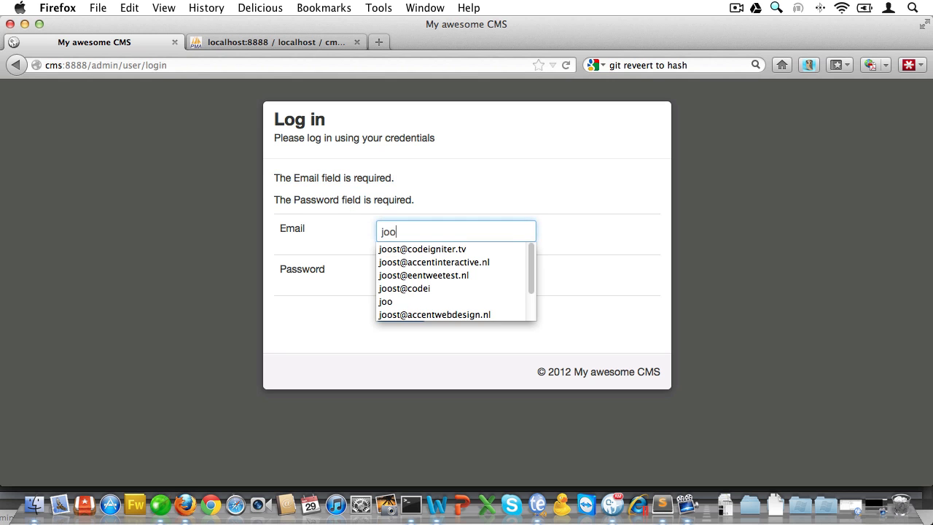
{"action": "left_click", "coordinate": [400, 312]}
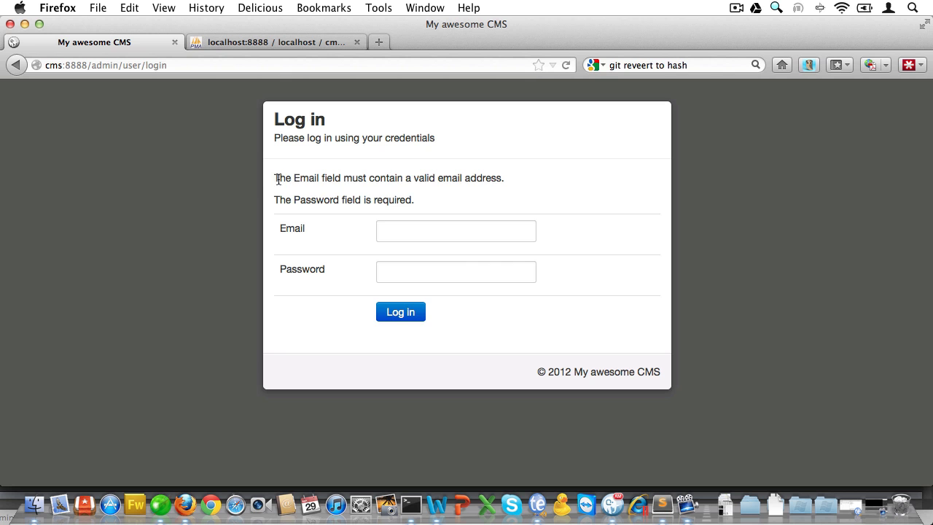
{"action": "left_click_drag", "start_coordinate": [275, 178], "coordinate": [503, 178]}
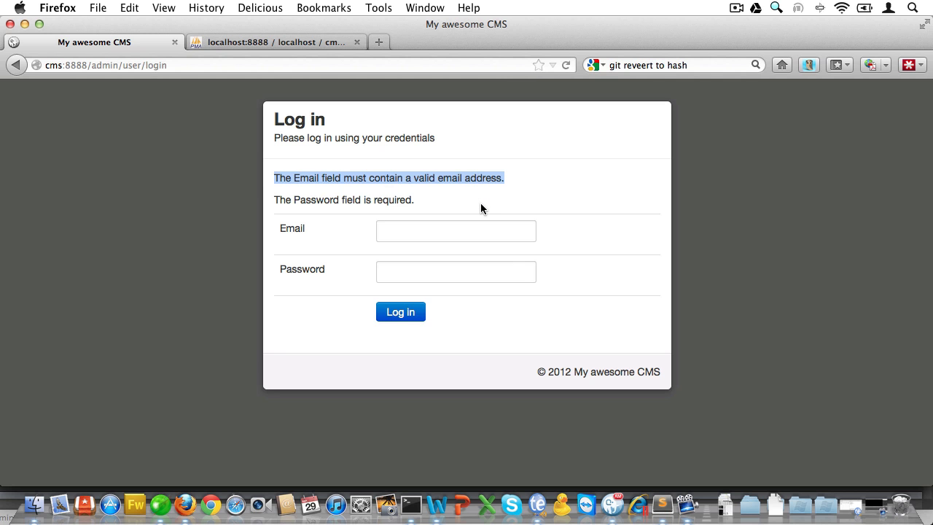
{"action": "type", "text": "jo"}
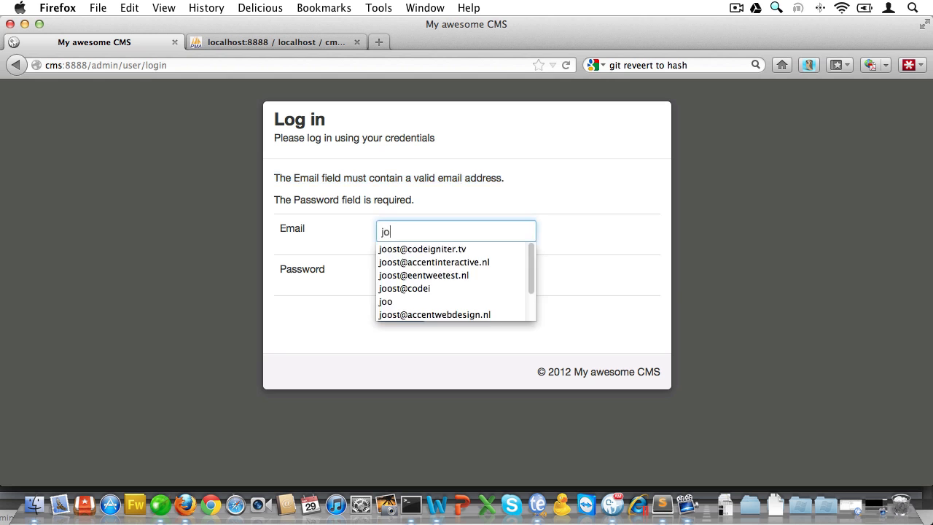